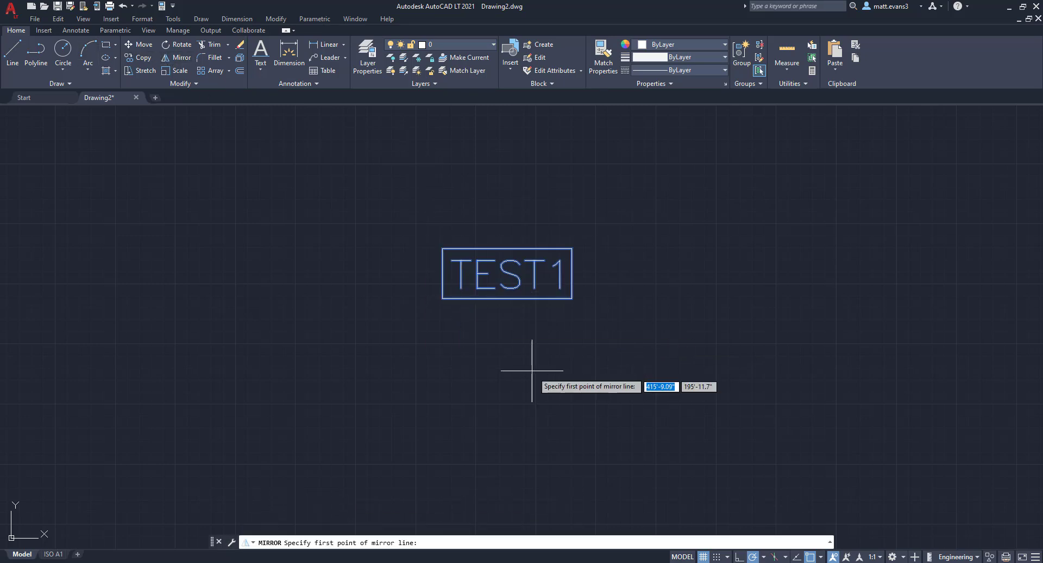
# Pick the first mirror-line point for the boxed TEST1 block
pyautogui.click(532, 349)
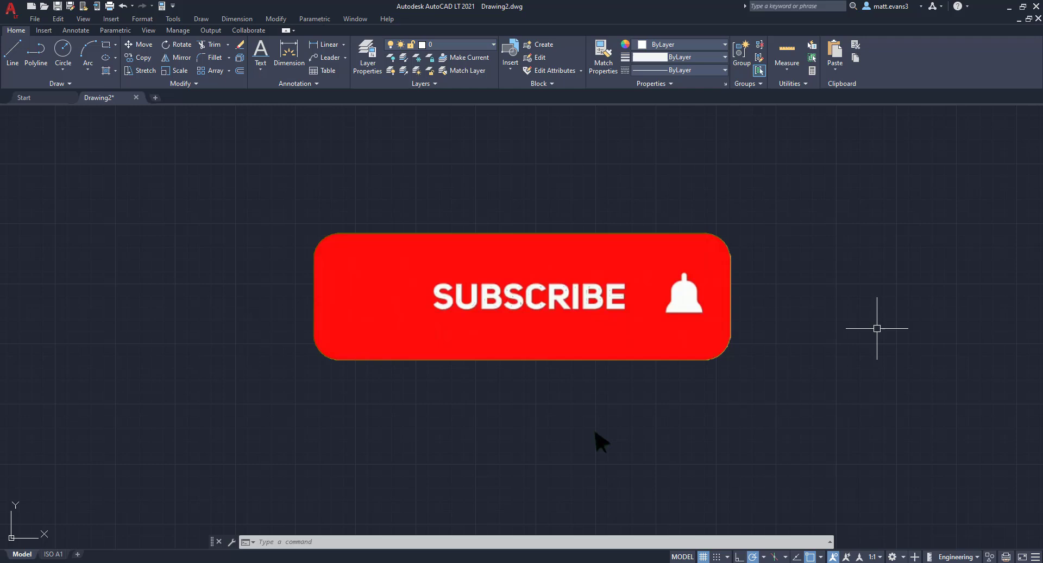
# Finish the TEST1 mirror and erase the block, leaving model space empty
pyautogui.click(526, 297)
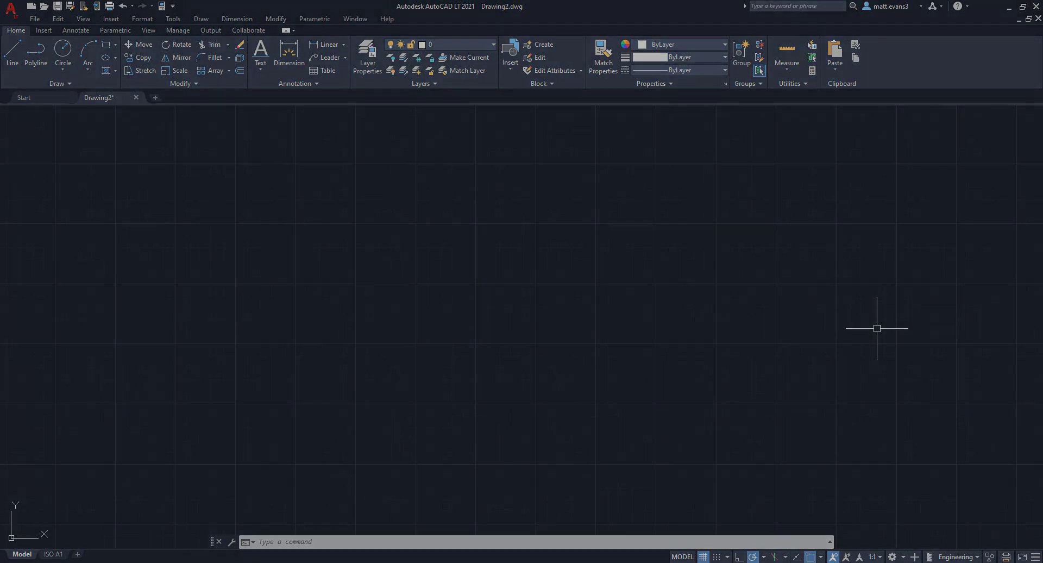
pyautogui.moveTo(875, 335)
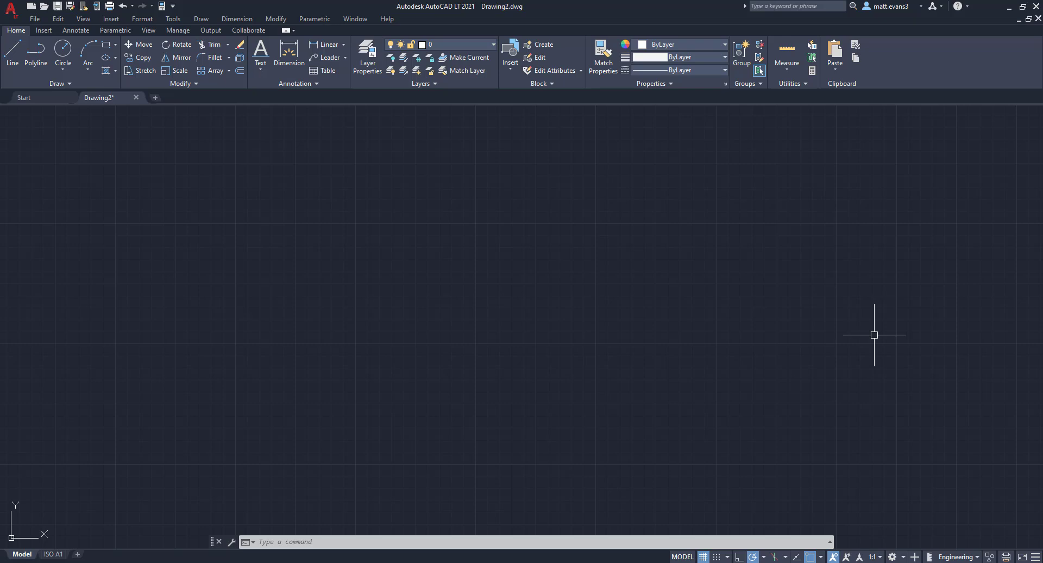
# Insert the TEST1 block from the Insert gallery and start mirroring it
pyautogui.click(510, 53)
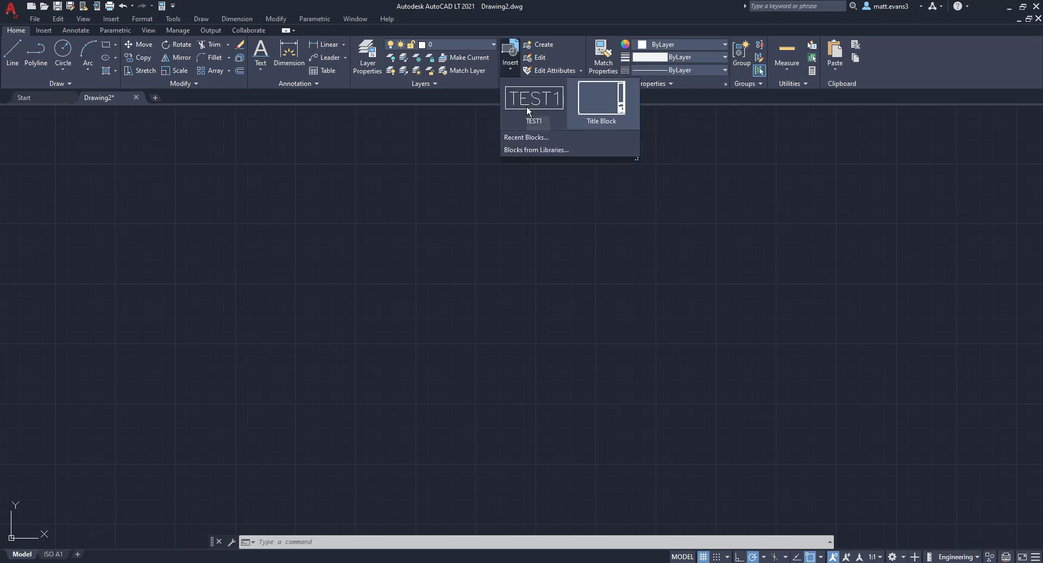
pyautogui.click(534, 98)
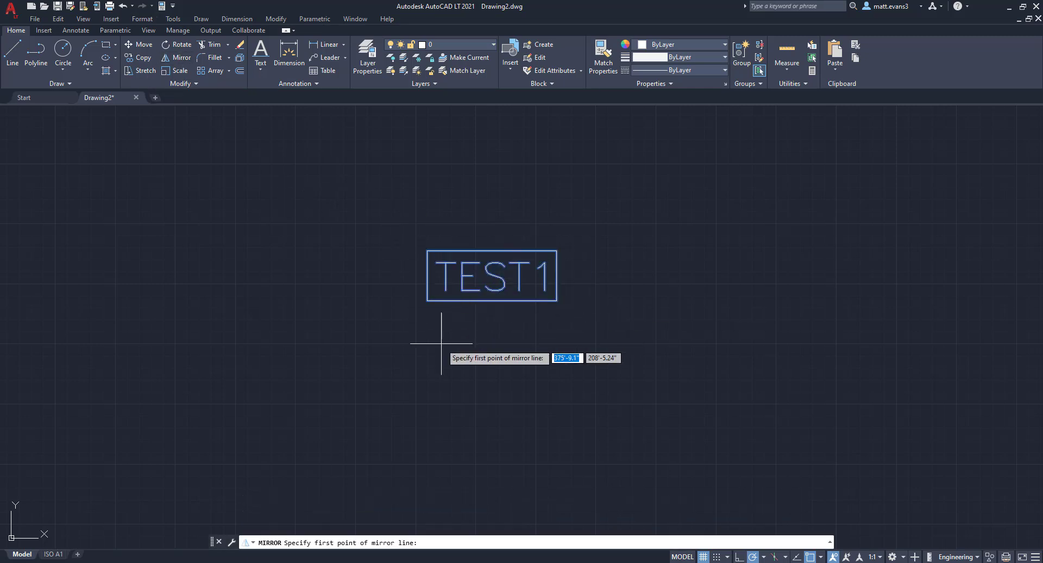
pyautogui.click(441, 346)
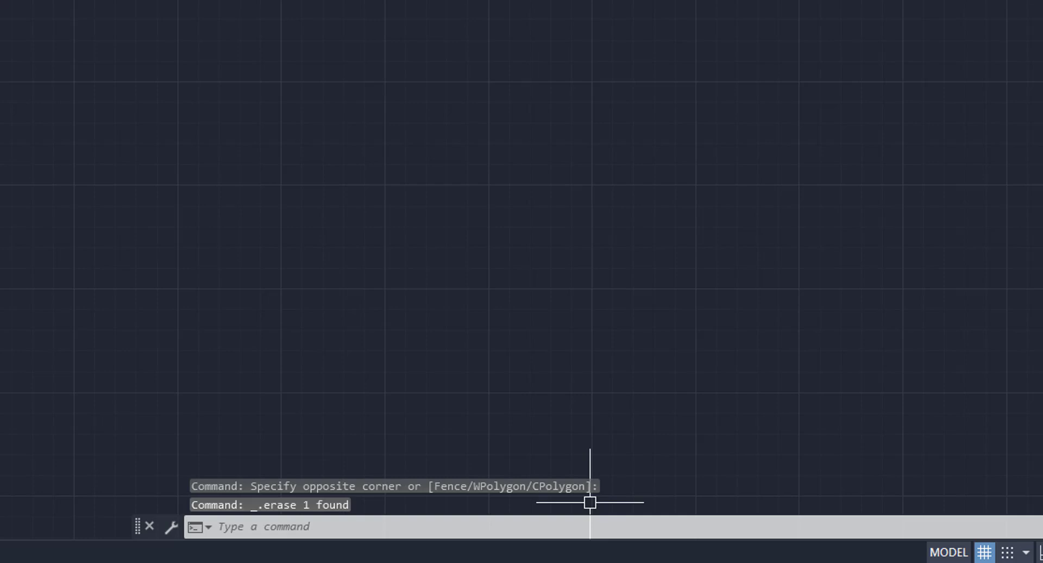
# Set MIRRTEXT to 0 so mirrored text stays readable
pyautogui.write('MIRR')
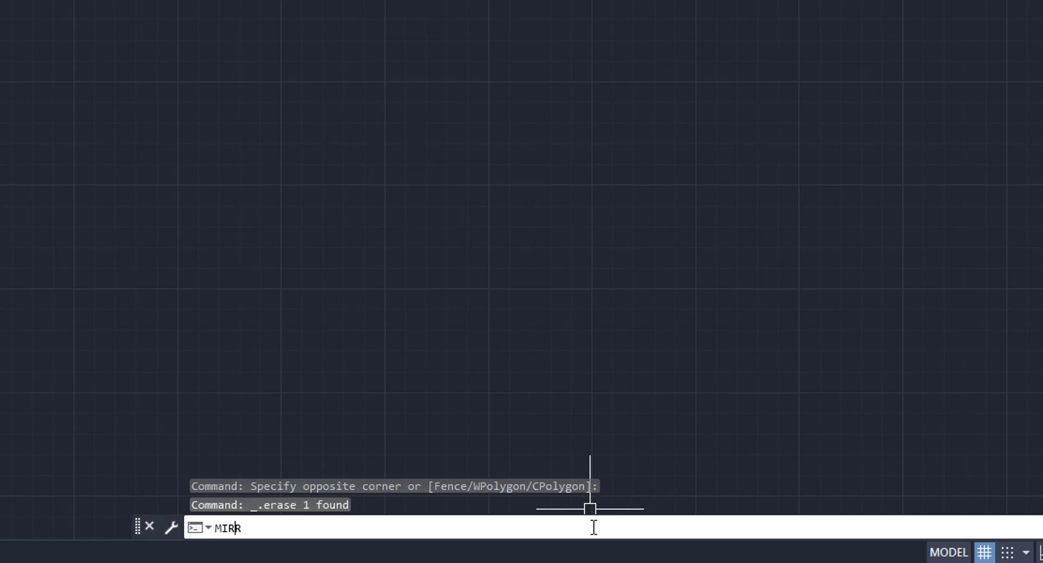
pyautogui.write('RTEXT <0>:')
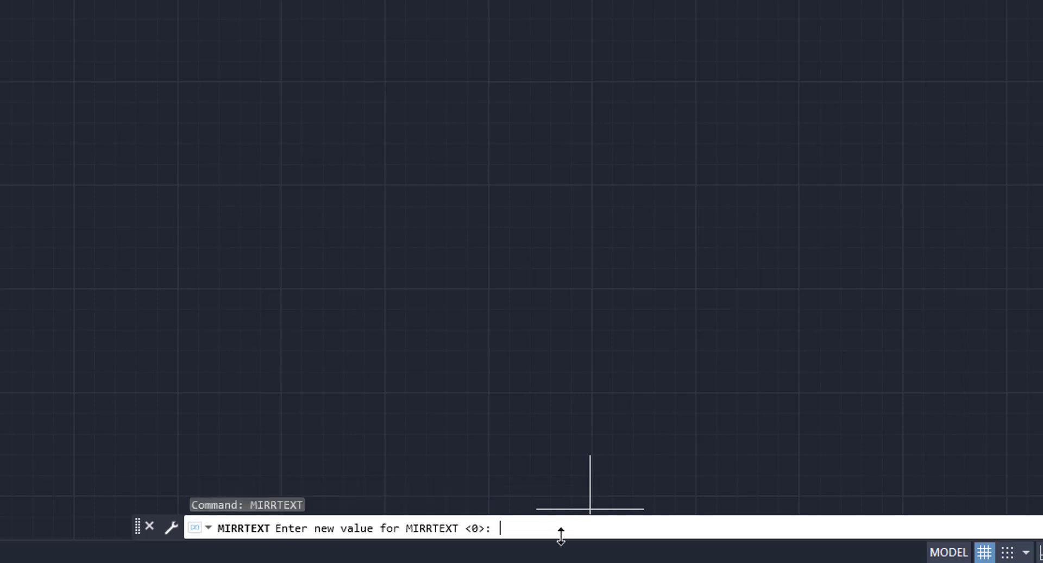
pyautogui.moveTo(545, 529)
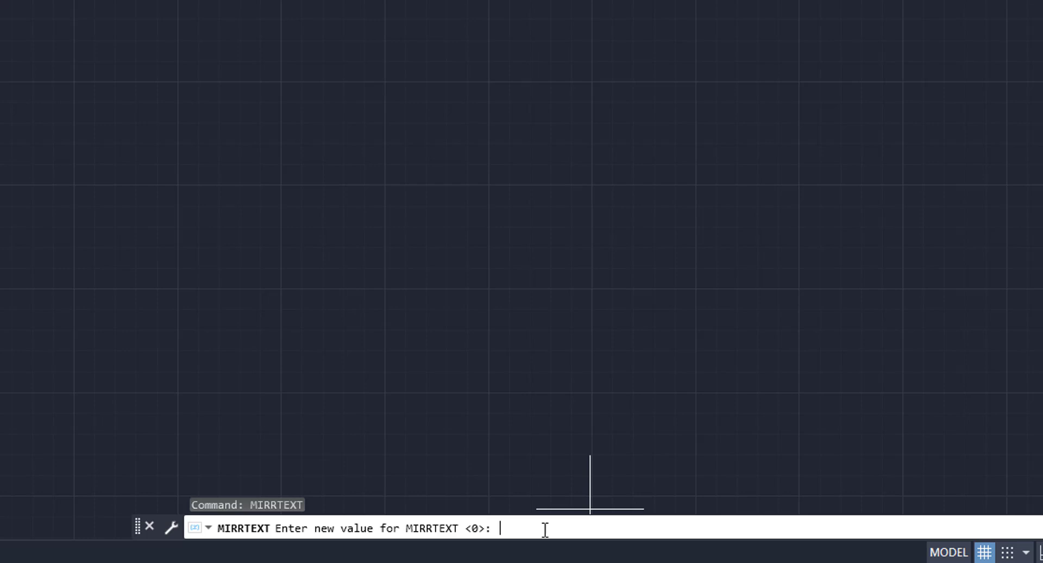
pyautogui.write('0')
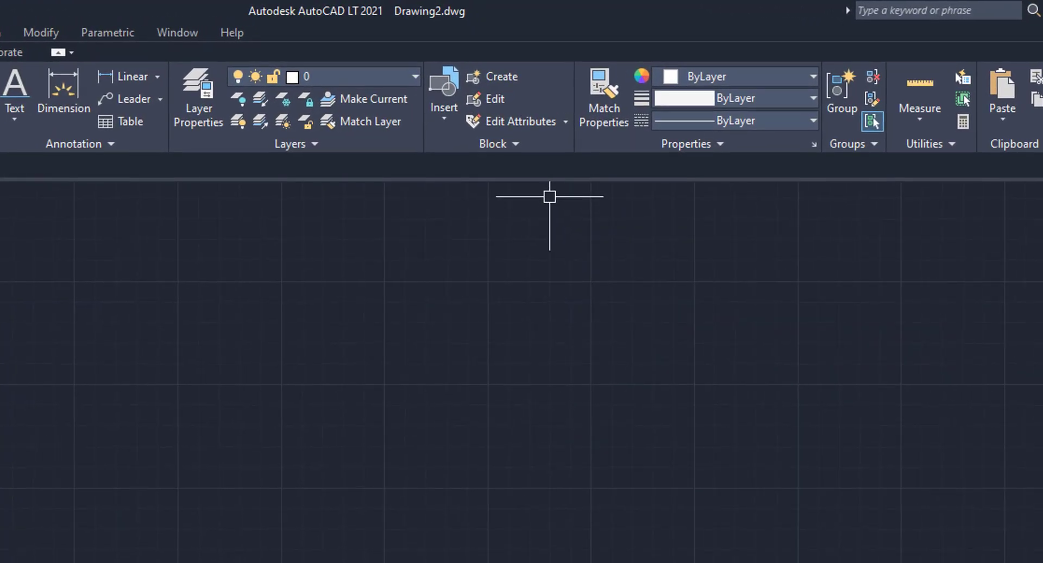
pyautogui.moveTo(547, 200)
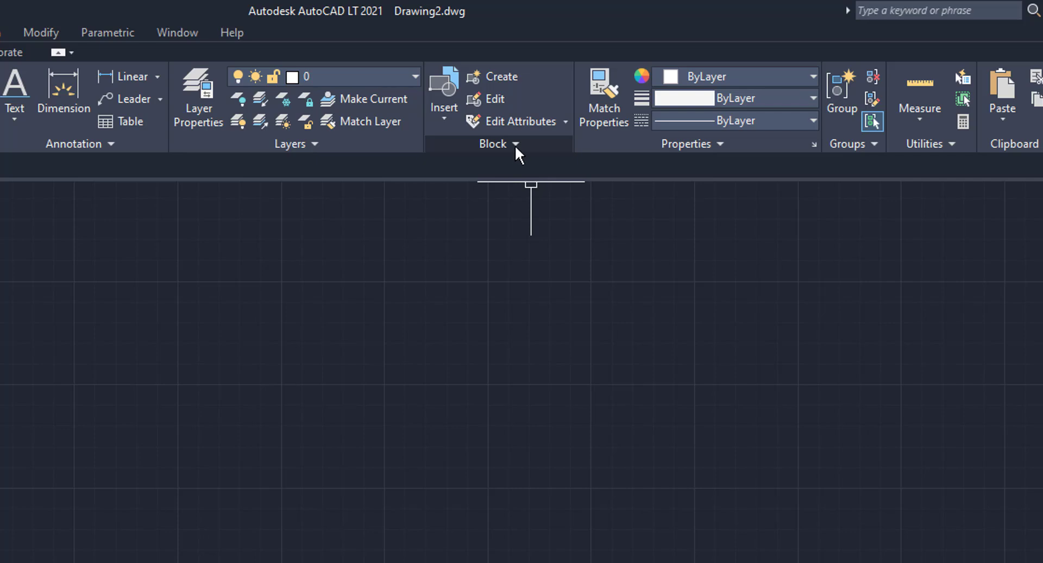
# Open the Attribute Definition dialog from the expanded Block panel
pyautogui.click(514, 144)
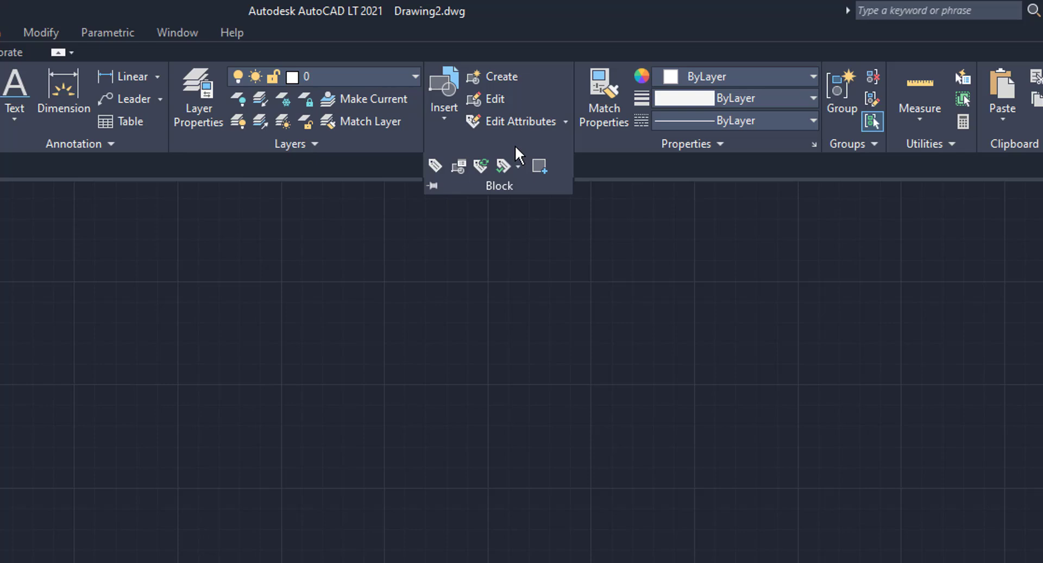
pyautogui.moveTo(436, 166)
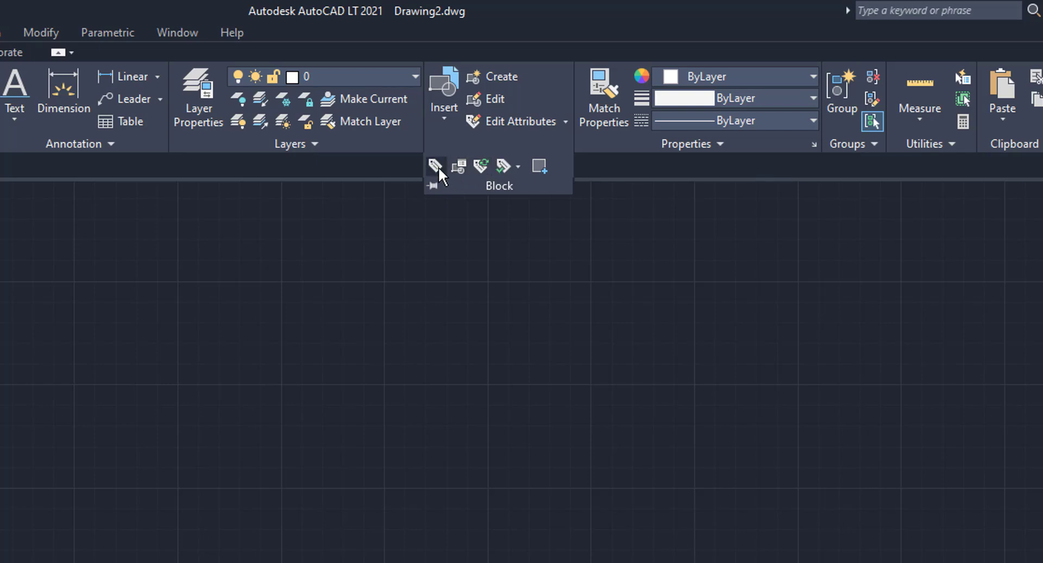
pyautogui.moveTo(434, 167)
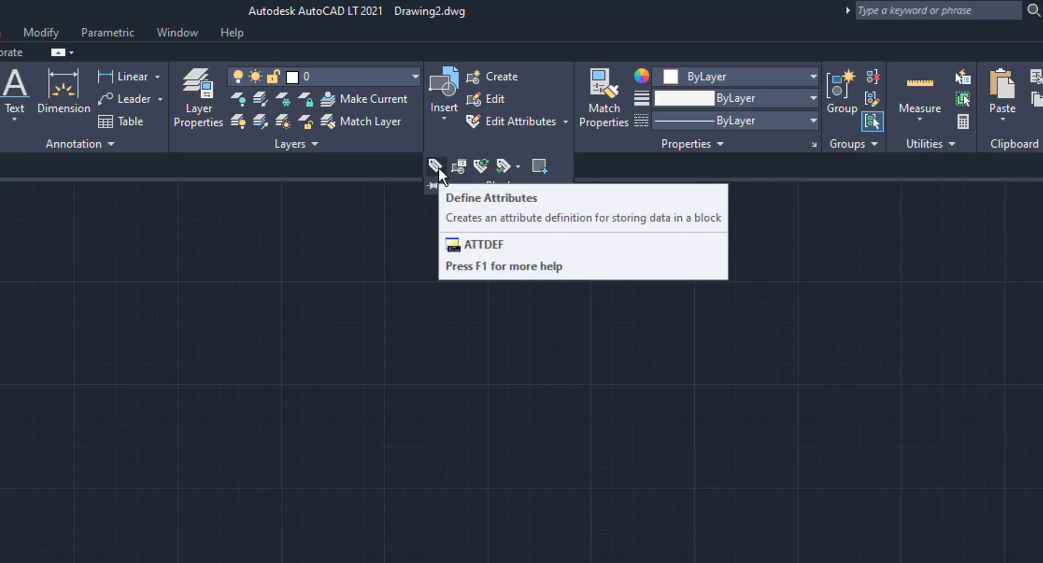
pyautogui.moveTo(434, 166)
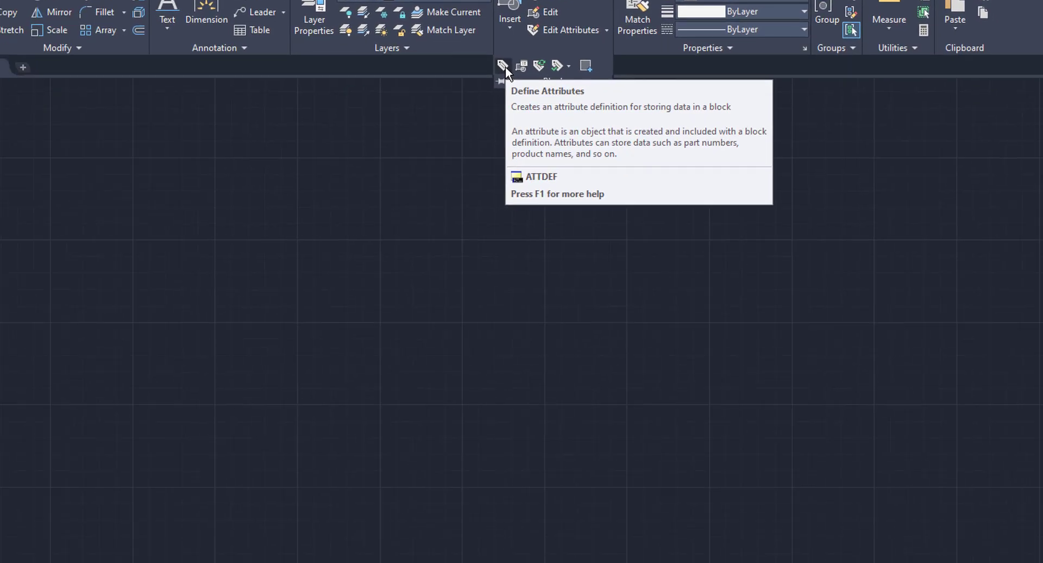
pyautogui.click(502, 66)
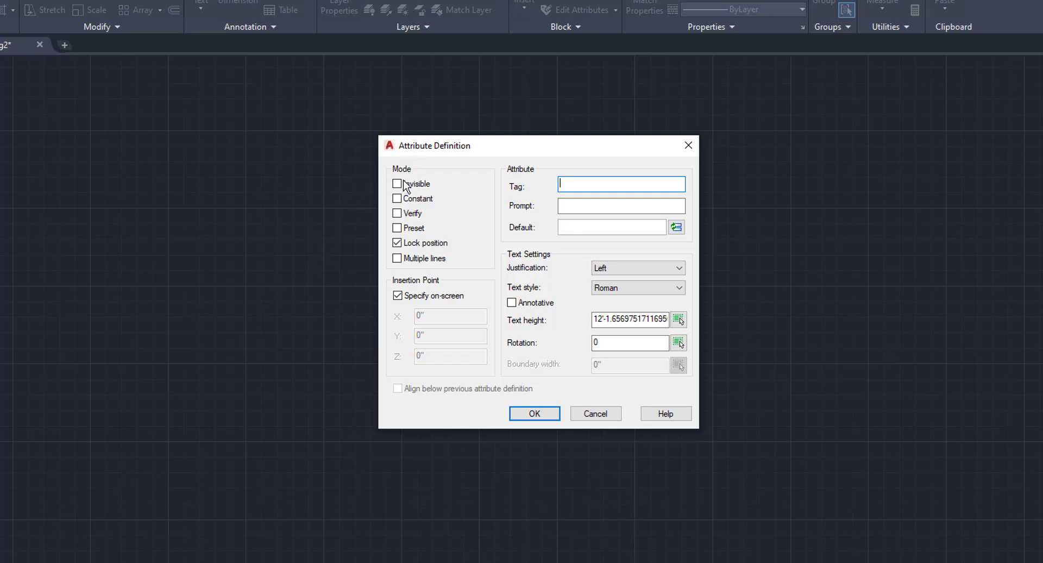
# Enter TEST2 as the attribute tag and confirm the definition
pyautogui.click(397, 243)
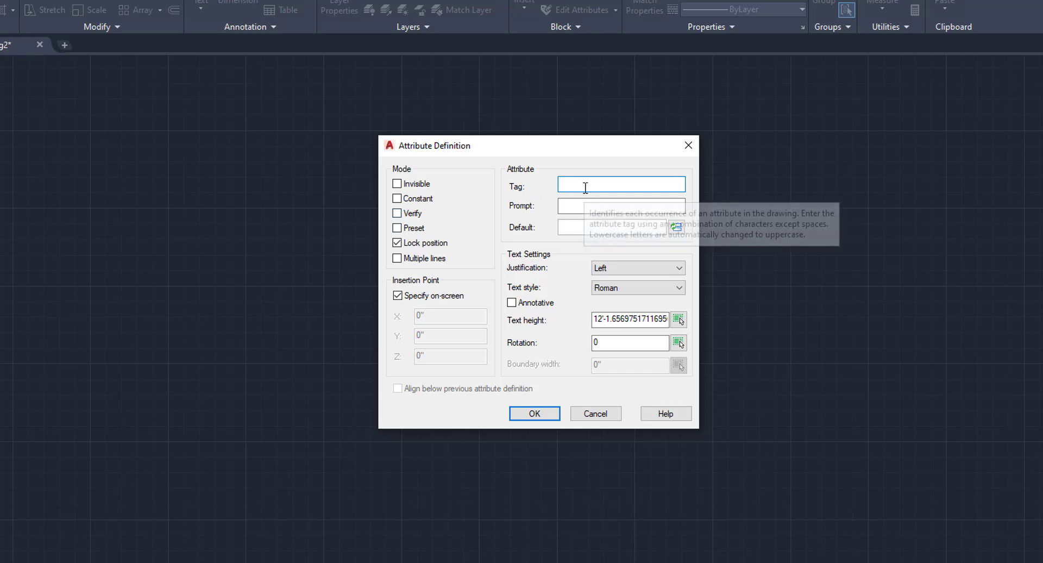
pyautogui.moveTo(889, 191)
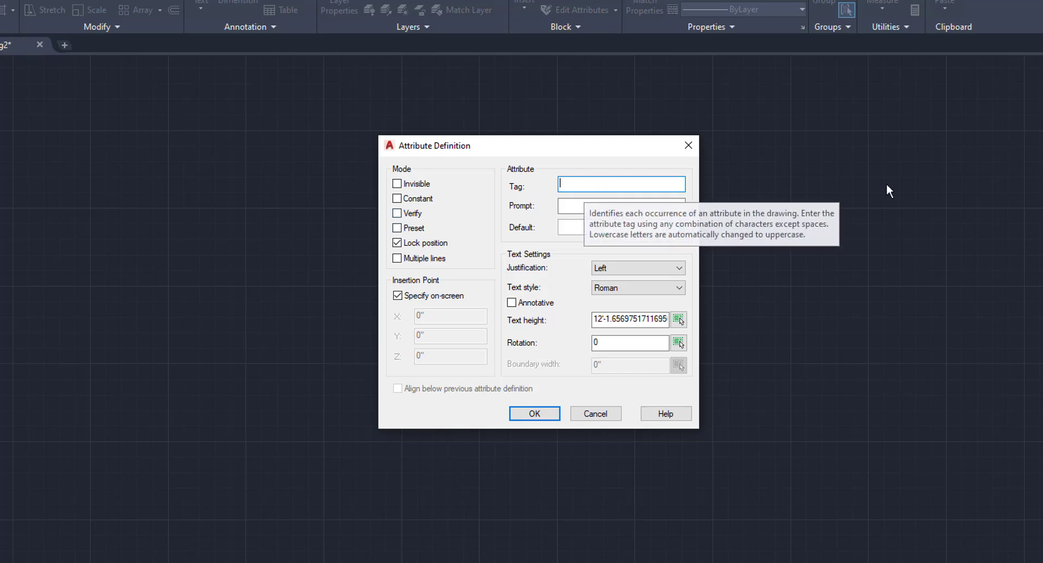
pyautogui.write('TEST2')
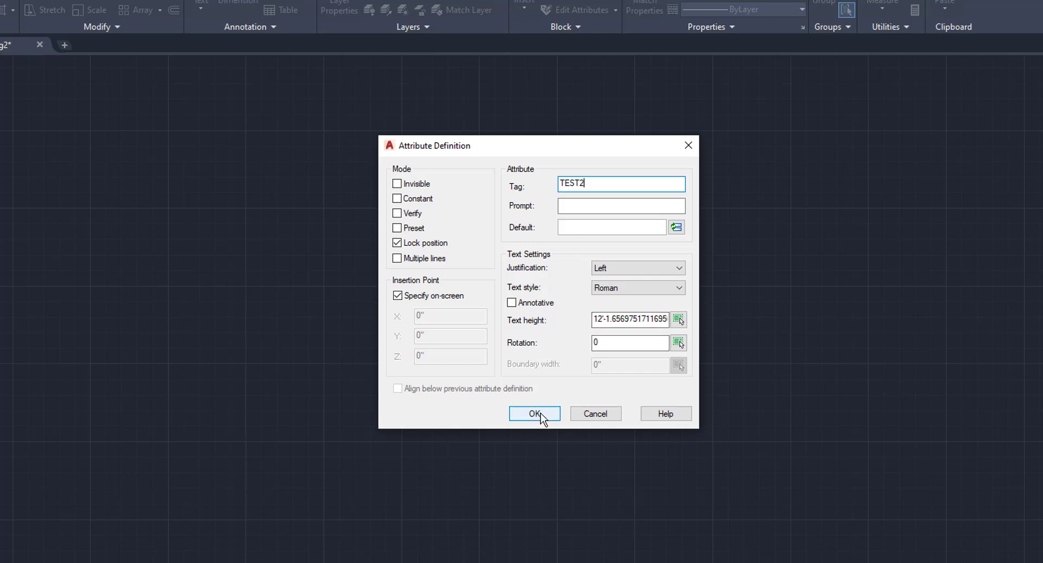
pyautogui.click(534, 413)
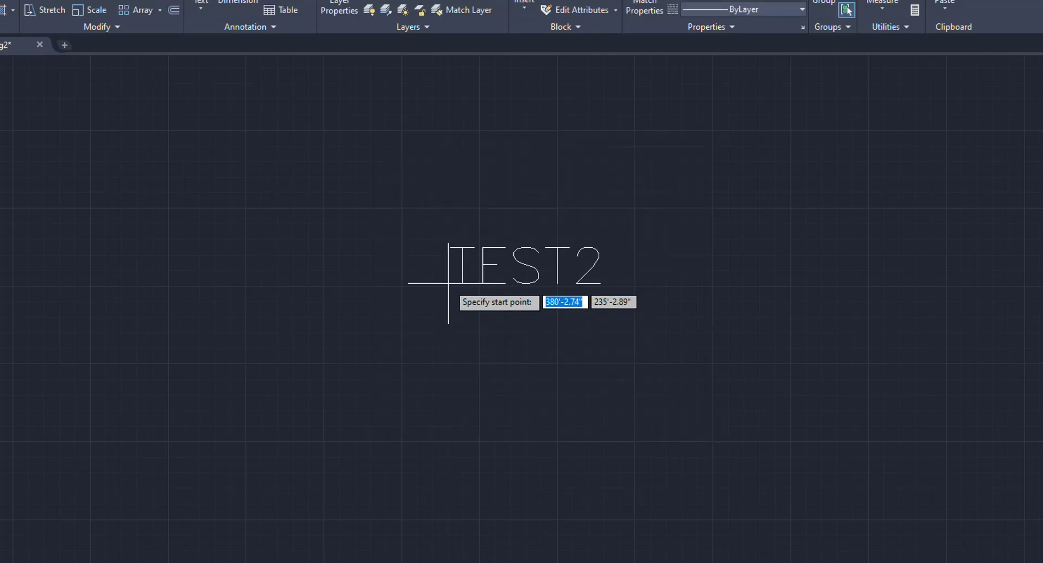
# Place the TEST2 attribute at its start point in the drawing
pyautogui.click(448, 283)
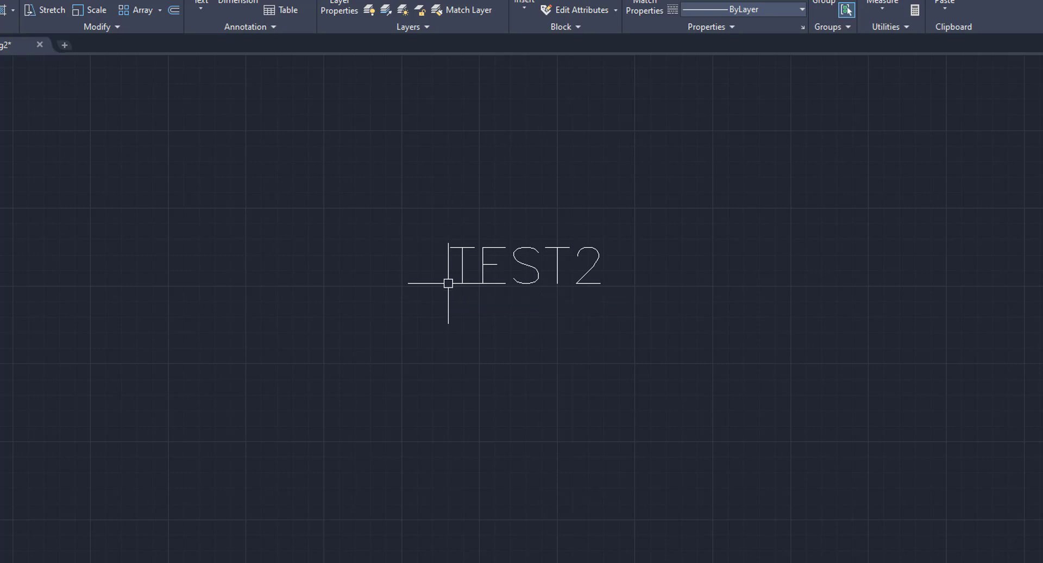
pyautogui.moveTo(510, 426)
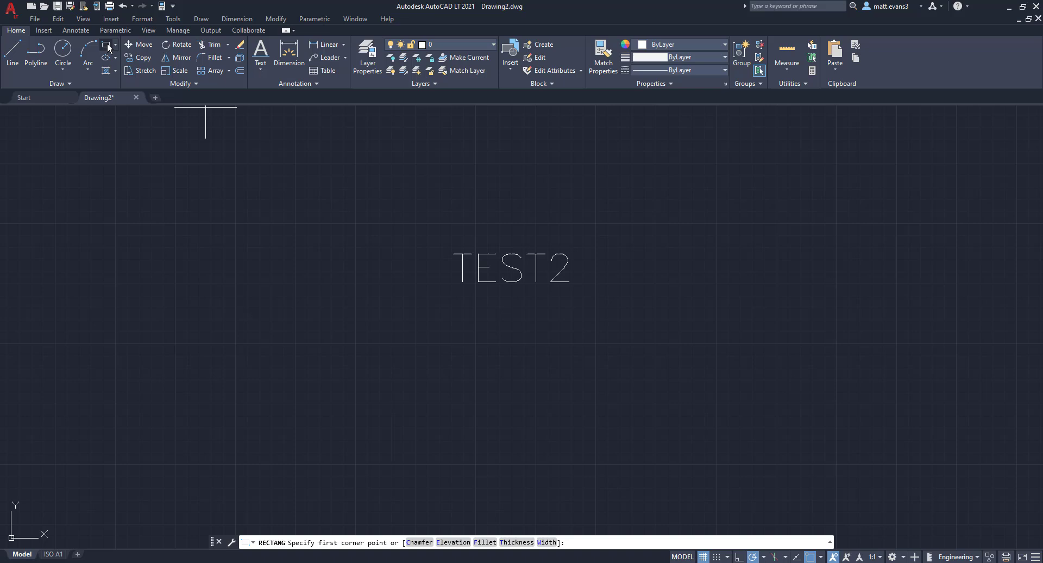
pyautogui.moveTo(418, 222)
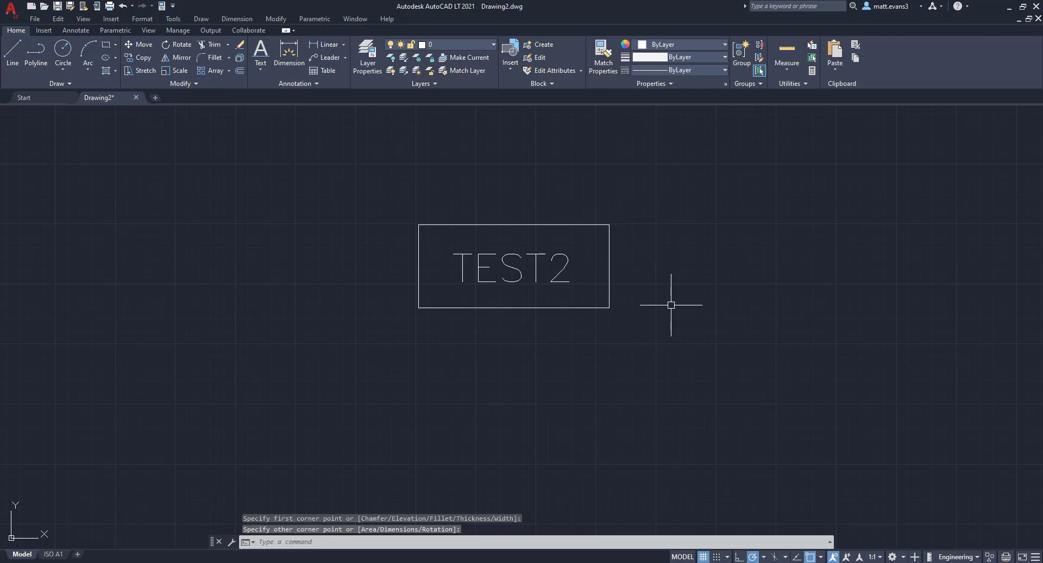
pyautogui.moveTo(613, 208)
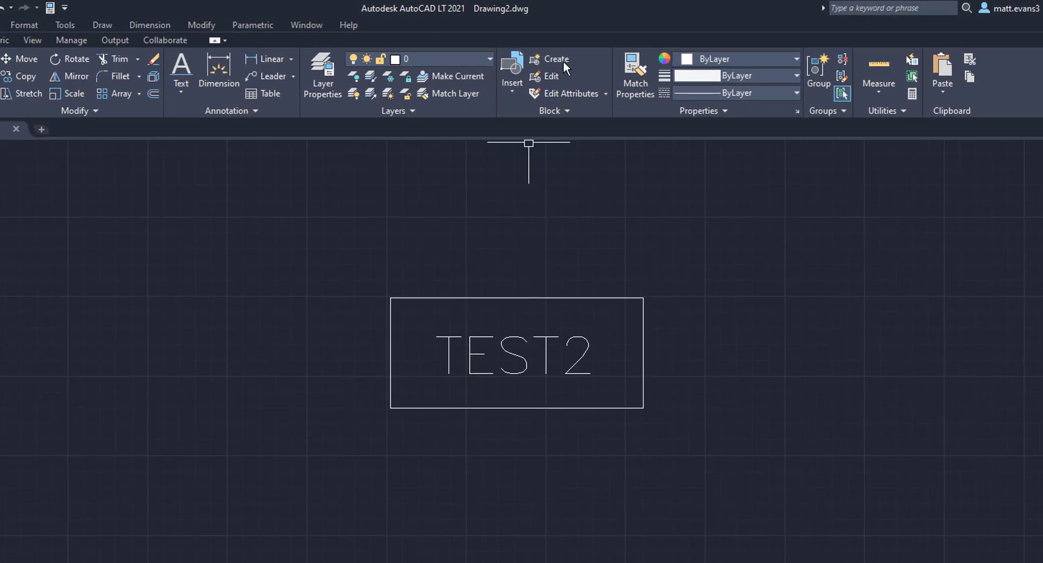
# Create block TEST2 from the window-selected text and rectangle, deleting the originals
pyautogui.click(555, 59)
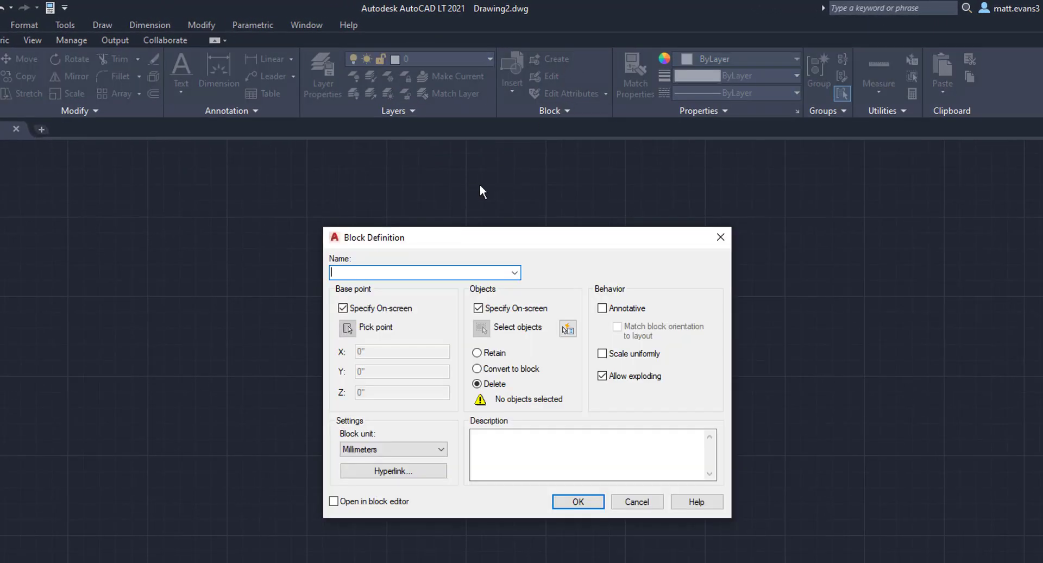
pyautogui.write('TEST2')
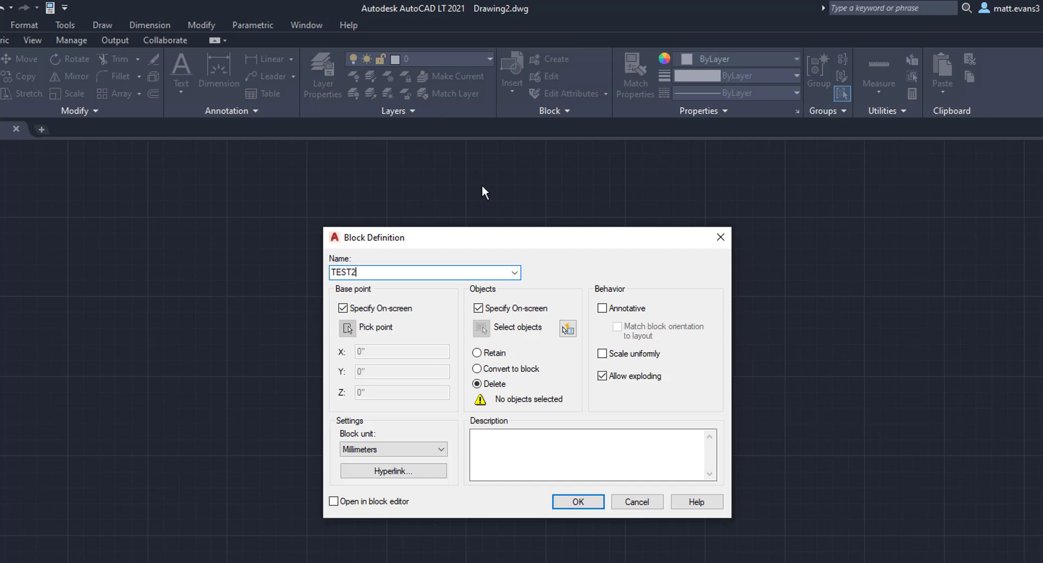
pyautogui.click(577, 501)
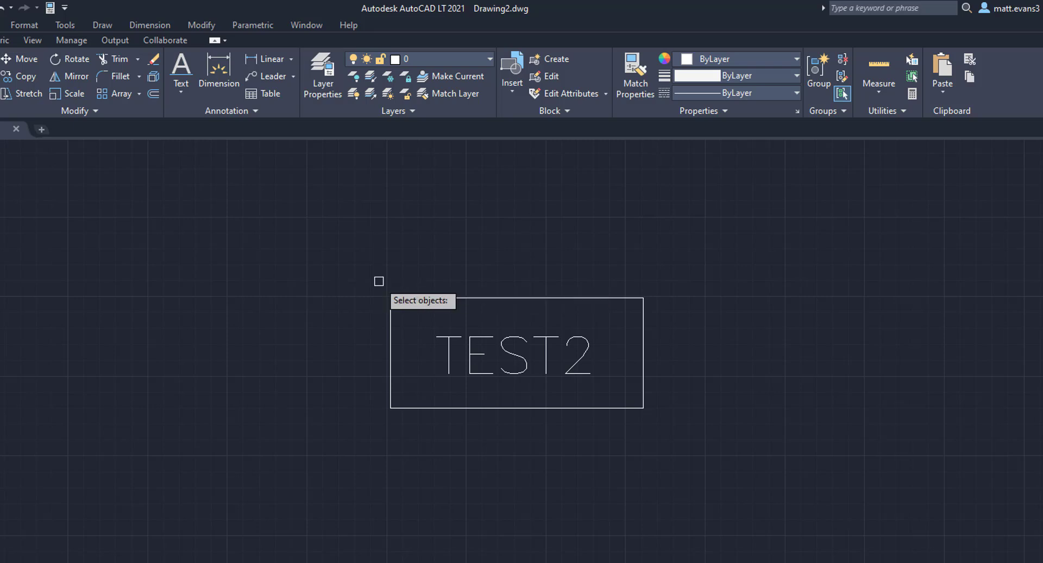
pyautogui.moveTo(378, 280); pyautogui.dragTo(797, 473)
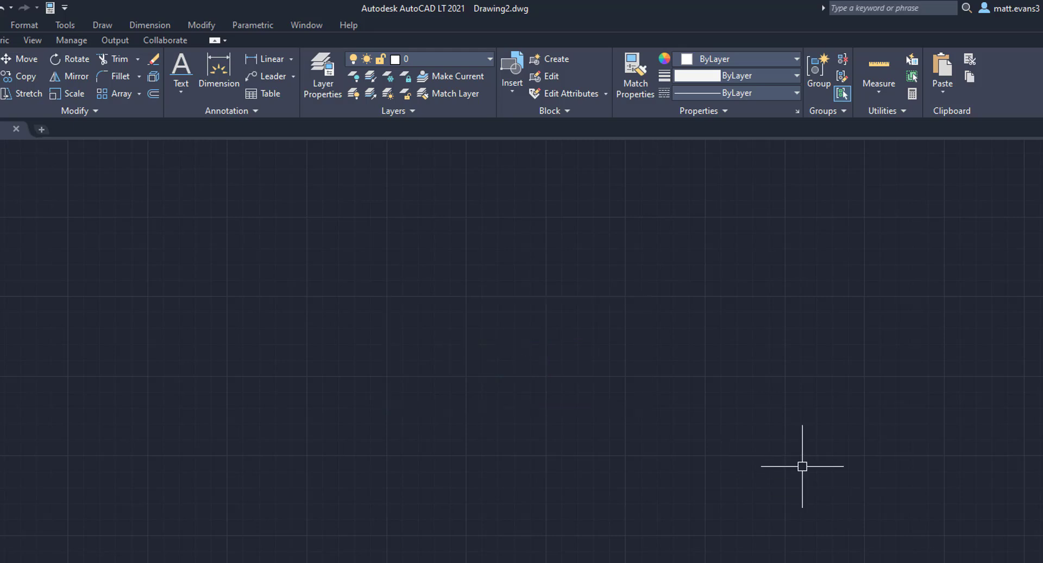
pyautogui.moveTo(556, 143)
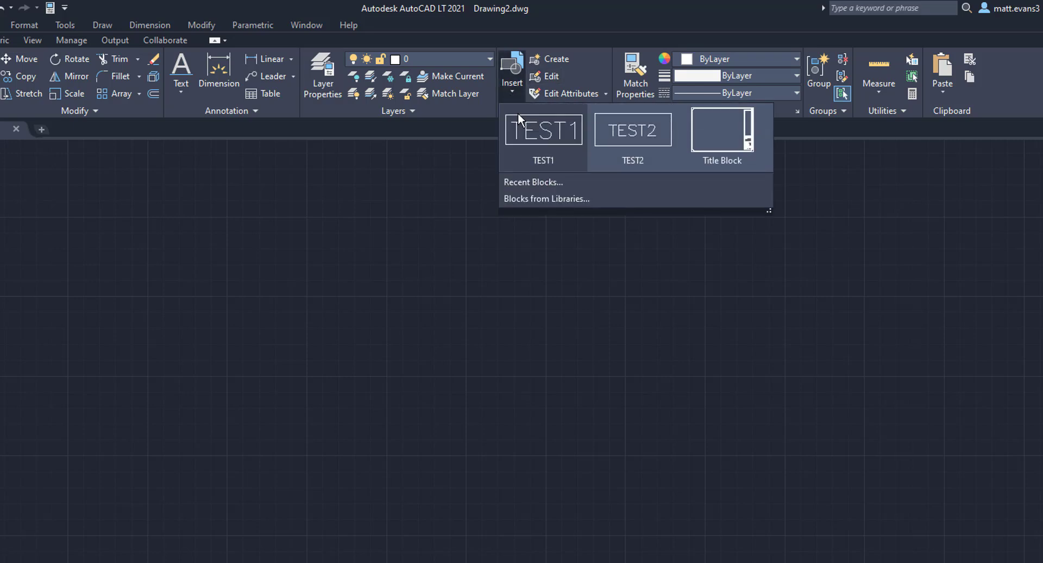
# Insert the TEST2 block and enter TEST2 as its attribute value
pyautogui.click(721, 130)
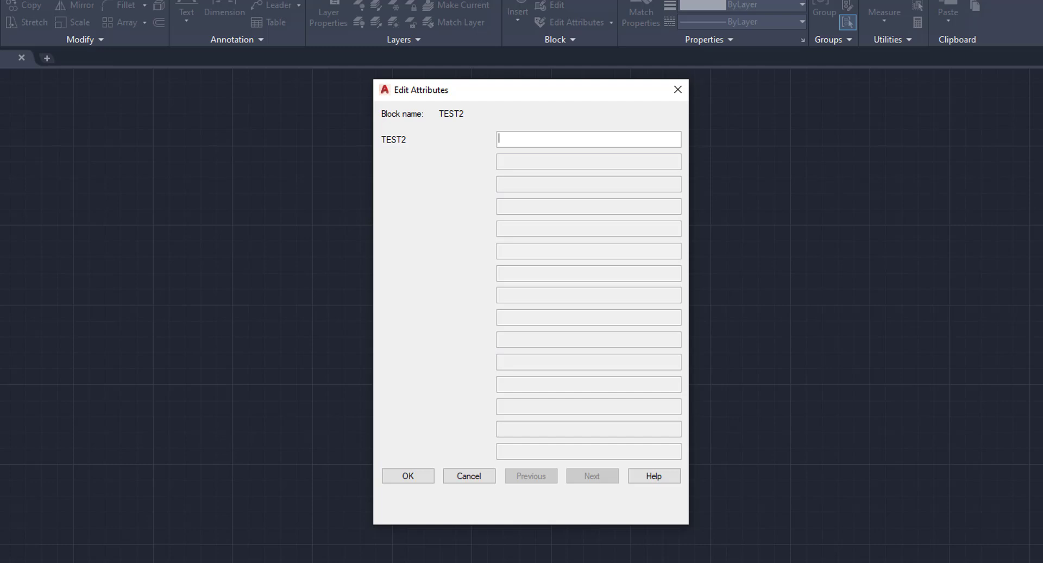
pyautogui.write('TEST')
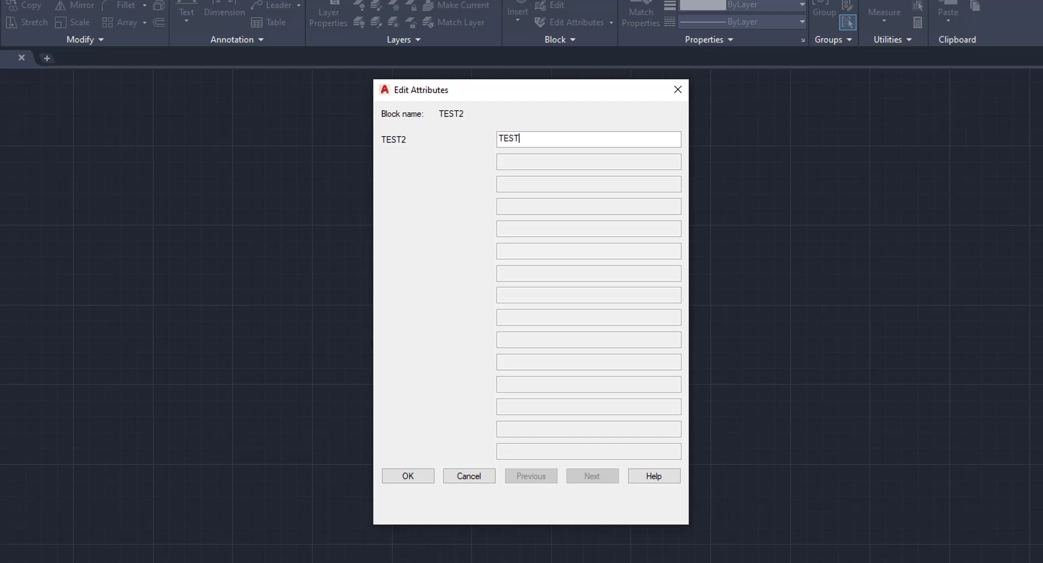
pyautogui.write('2')
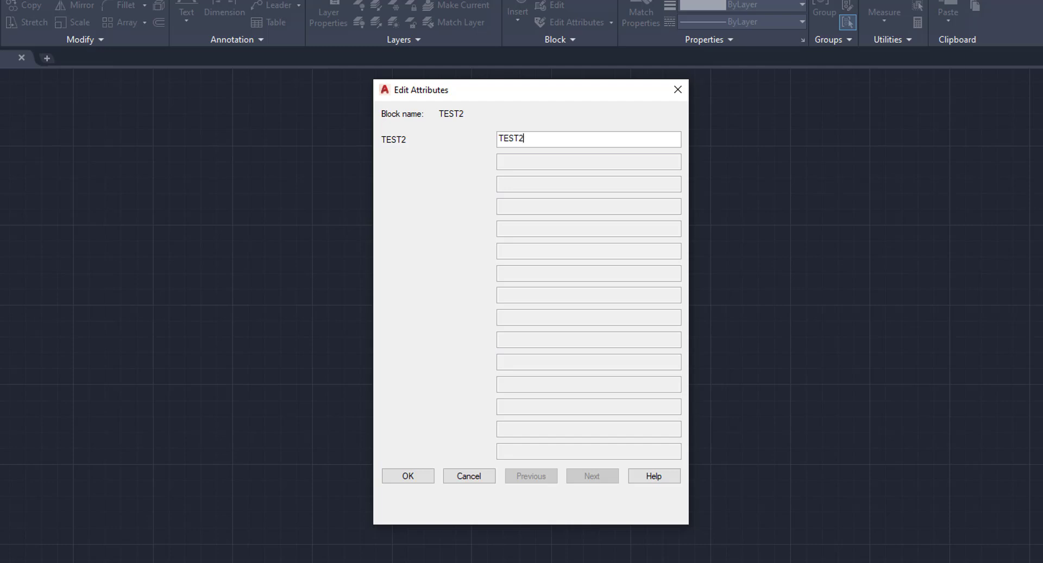
pyautogui.click(407, 475)
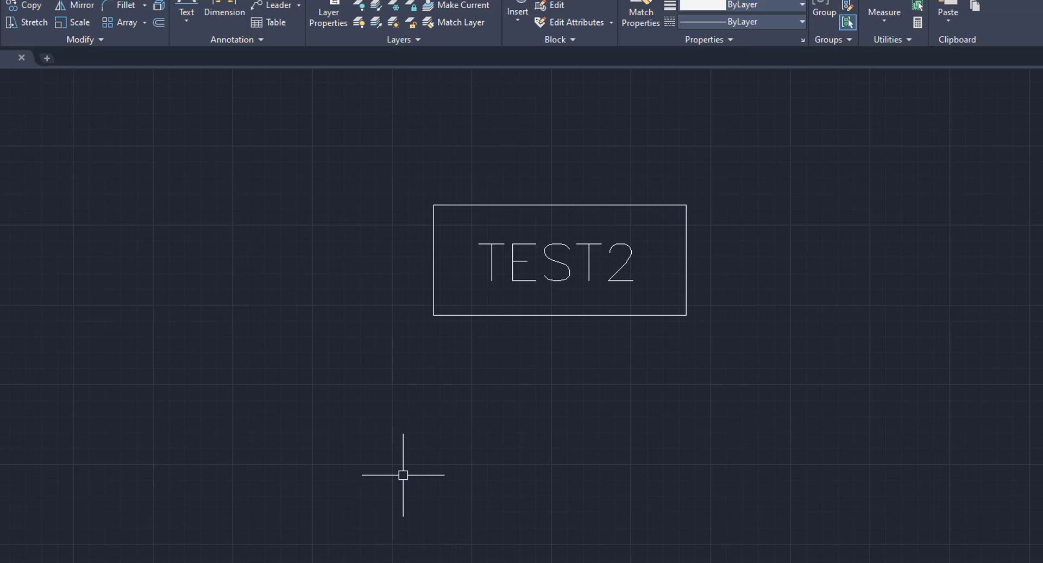
pyautogui.moveTo(402, 348)
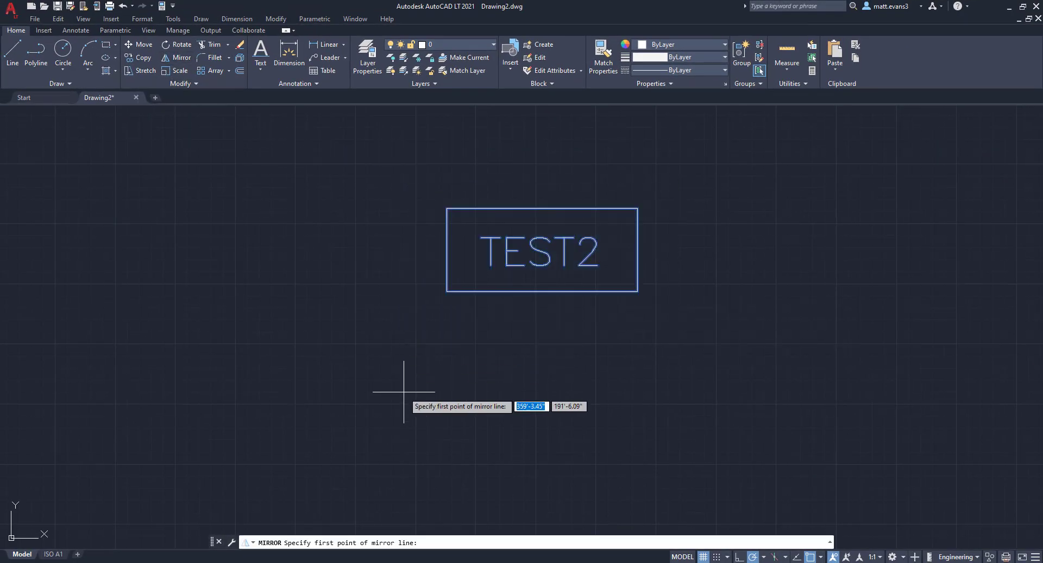
# Mirror TEST2 across a vertical line, erasing the source, then start another mirror
pyautogui.click(403, 392)
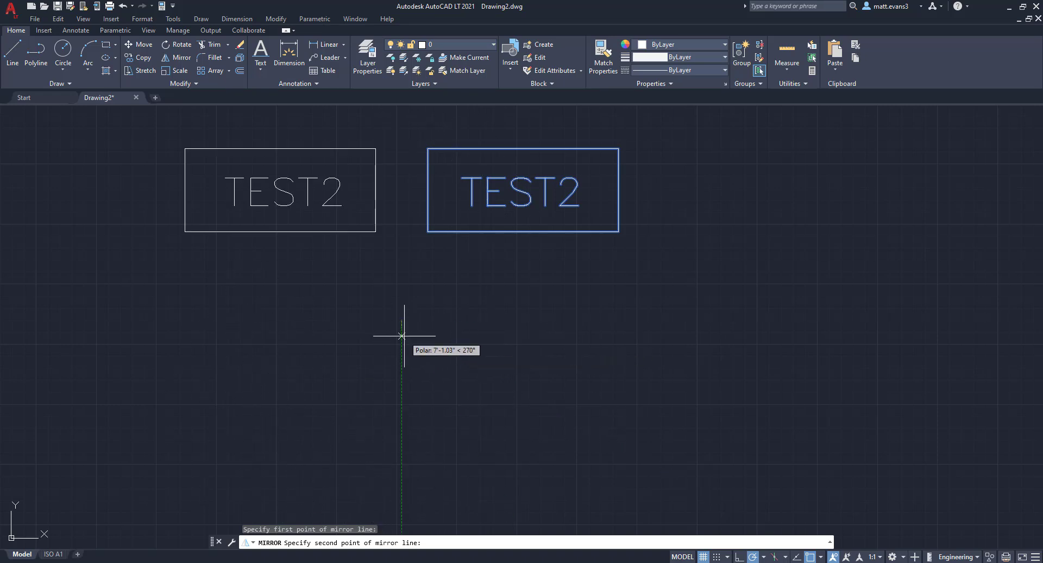
pyautogui.click(402, 336)
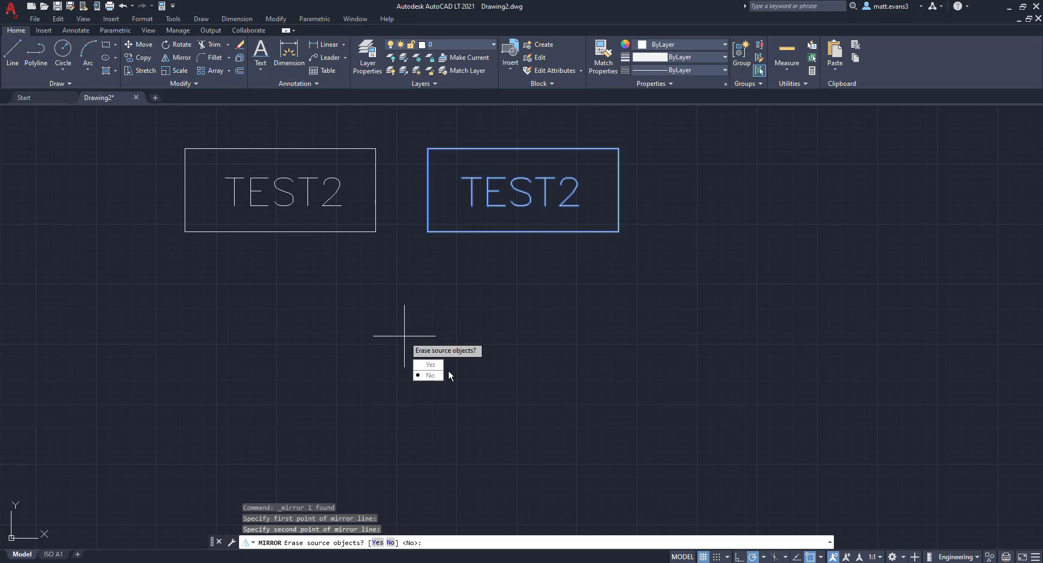
pyautogui.click(430, 364)
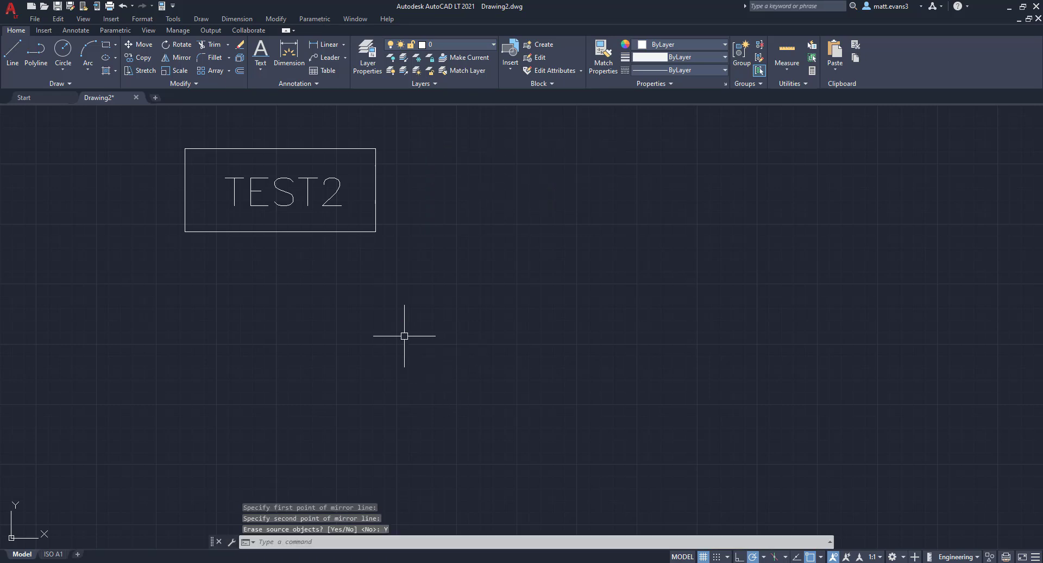
pyautogui.moveTo(135, 127)
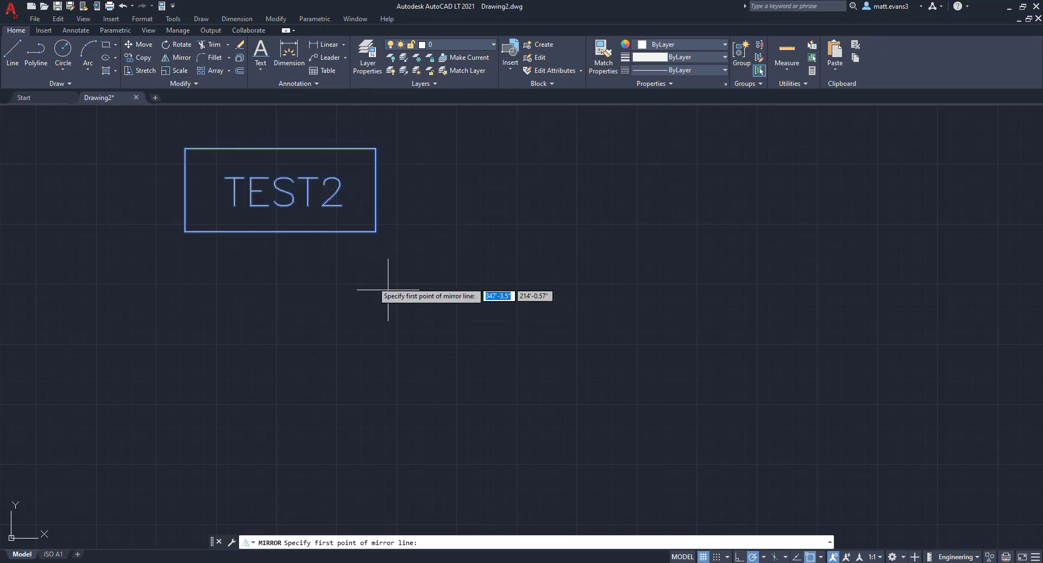
pyautogui.click(388, 291)
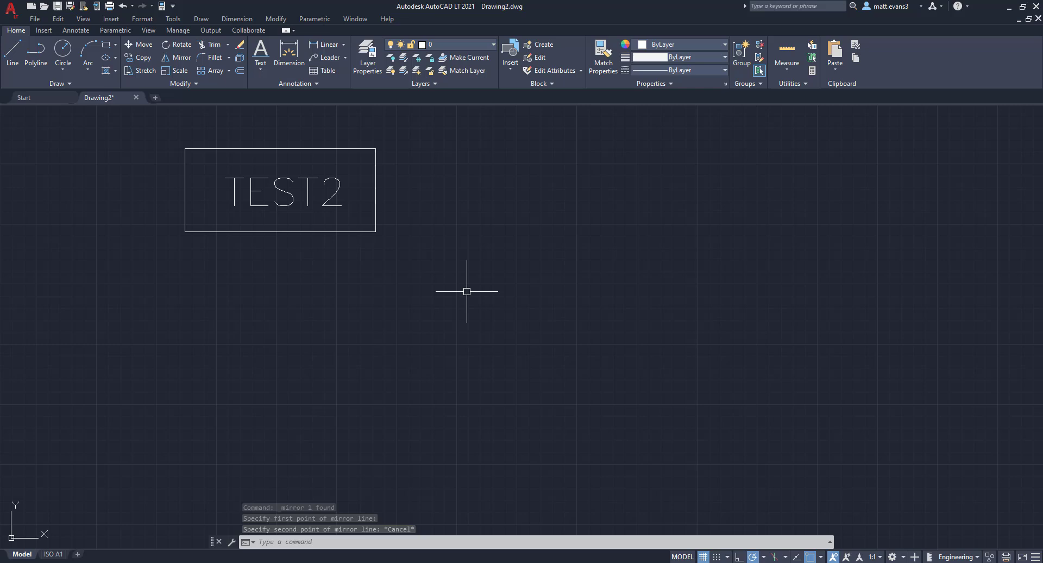
pyautogui.click(509, 53)
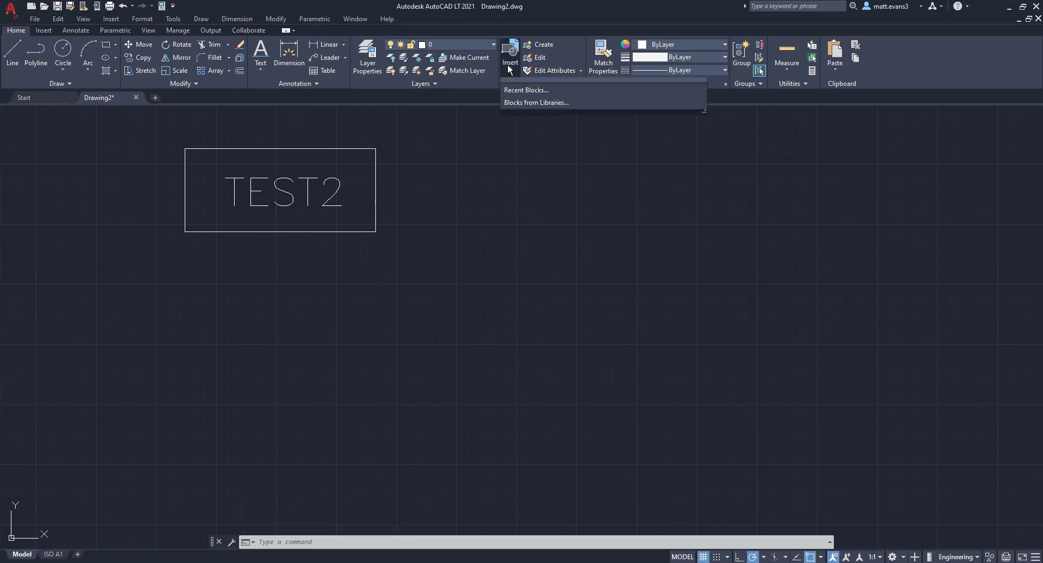
pyautogui.click(526, 89)
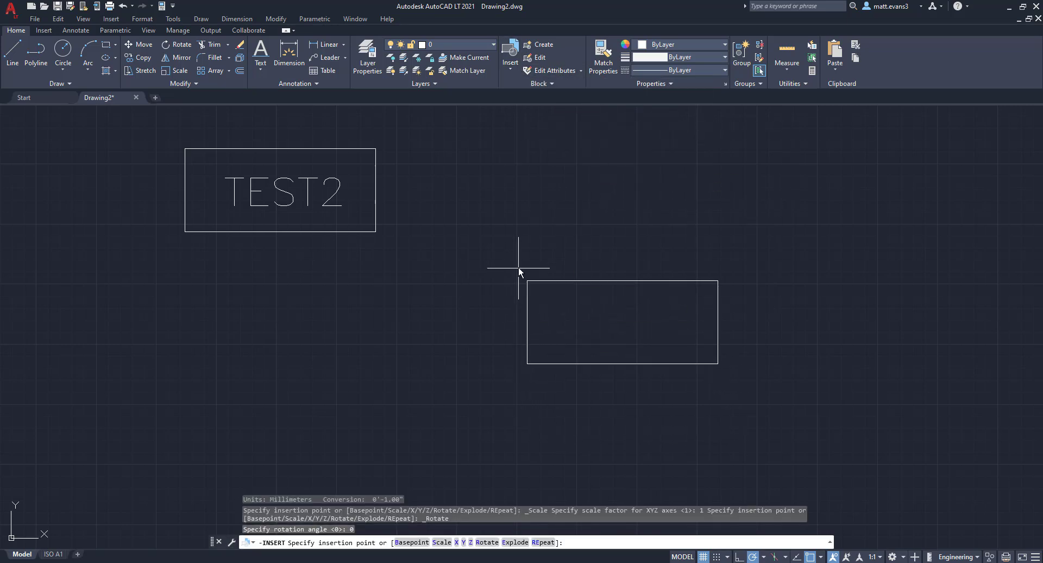
pyautogui.click(518, 272)
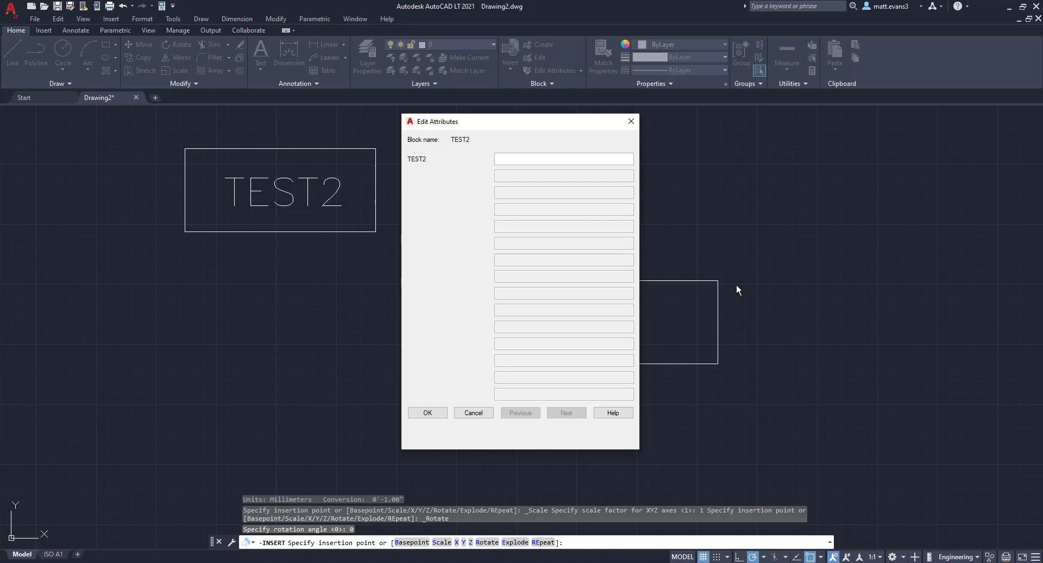
pyautogui.click(563, 158)
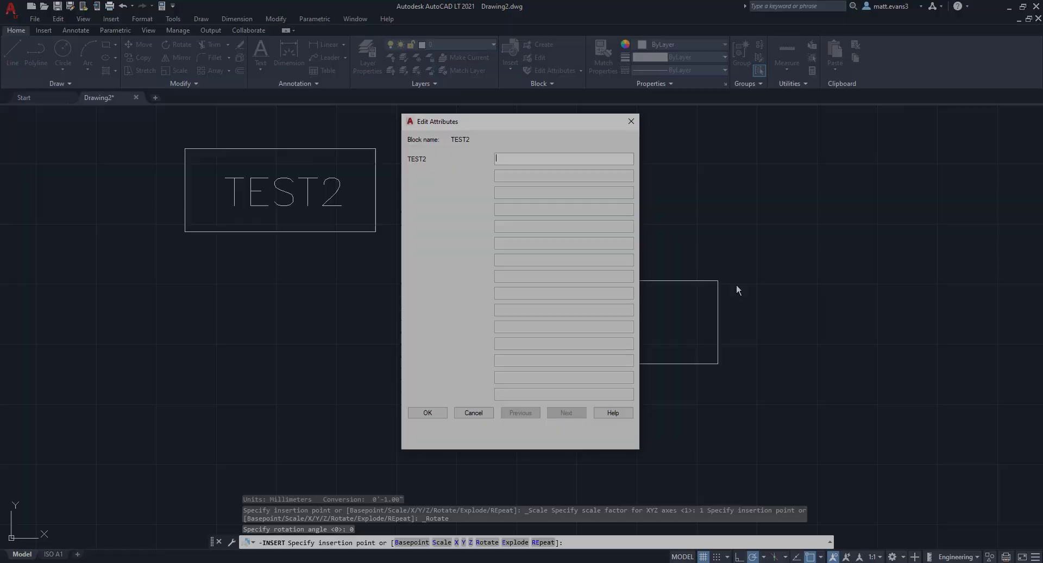
pyautogui.click(427, 413)
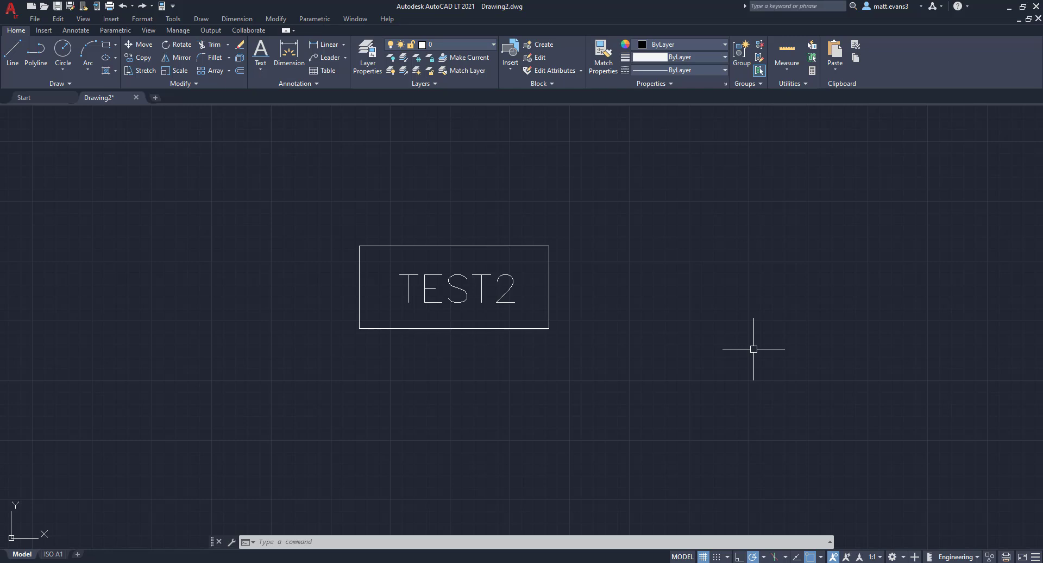
pyautogui.moveTo(670, 331)
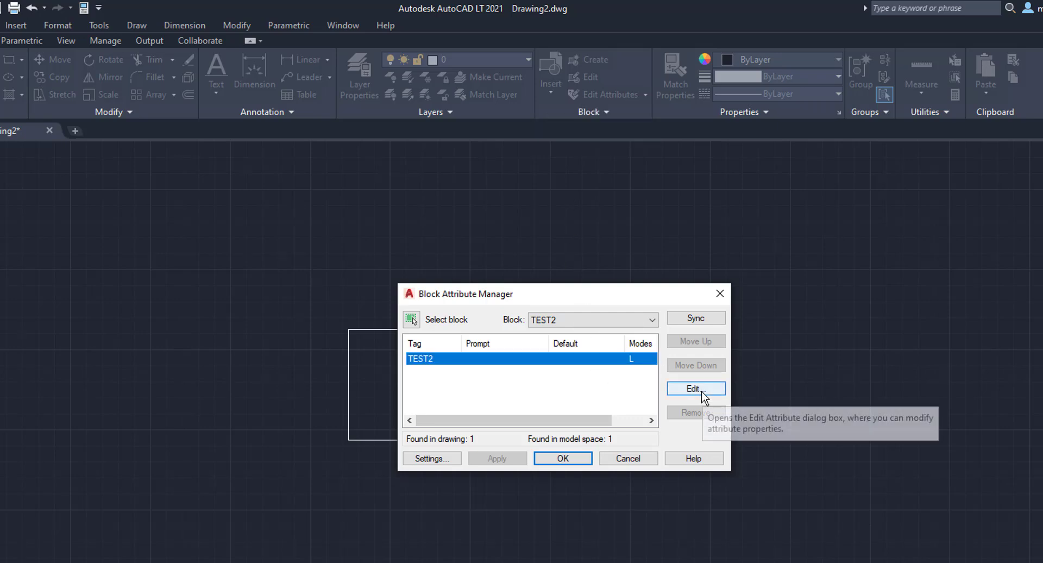
# Set the TEST2 attribute text height to 5 and apply it to the placed block
pyautogui.click(563, 458)
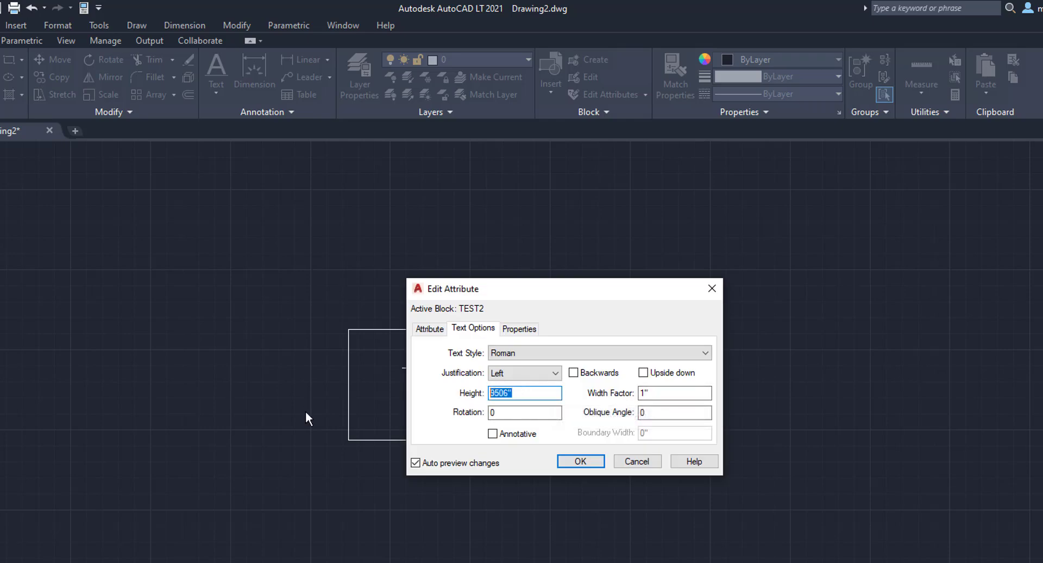
pyautogui.write('5')
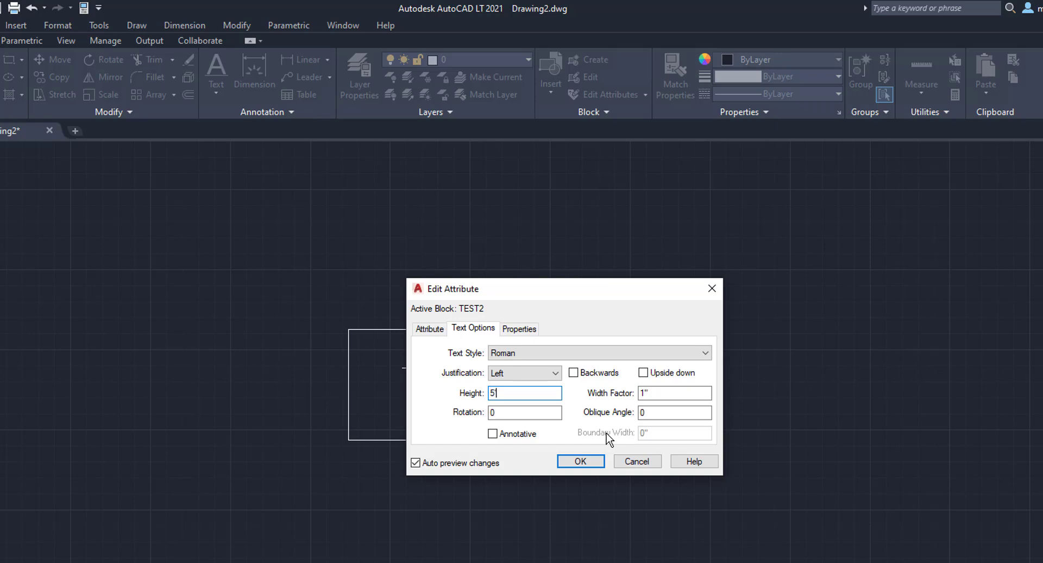
pyautogui.click(579, 460)
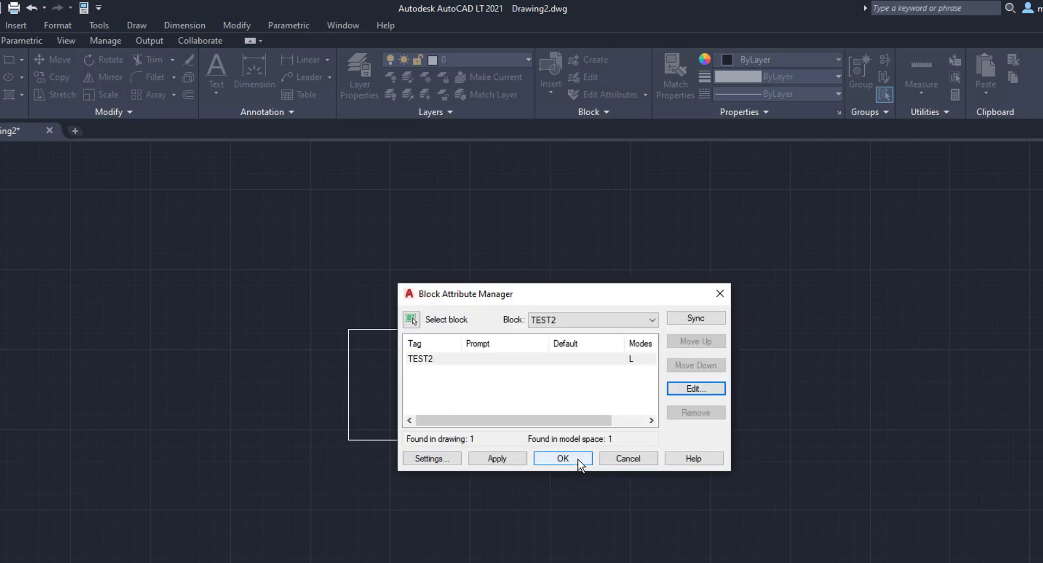
pyautogui.click(418, 358)
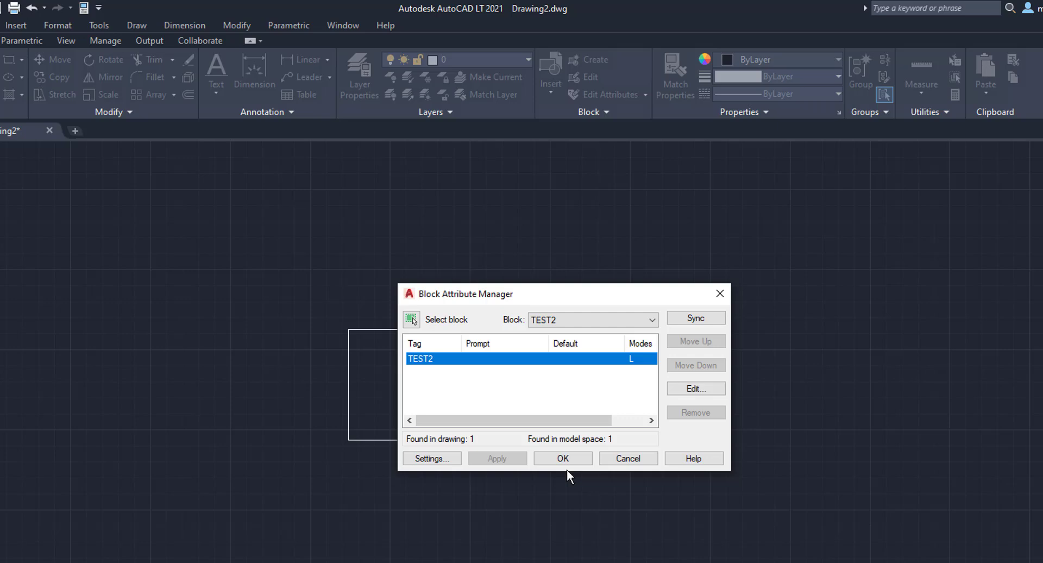
pyautogui.click(562, 457)
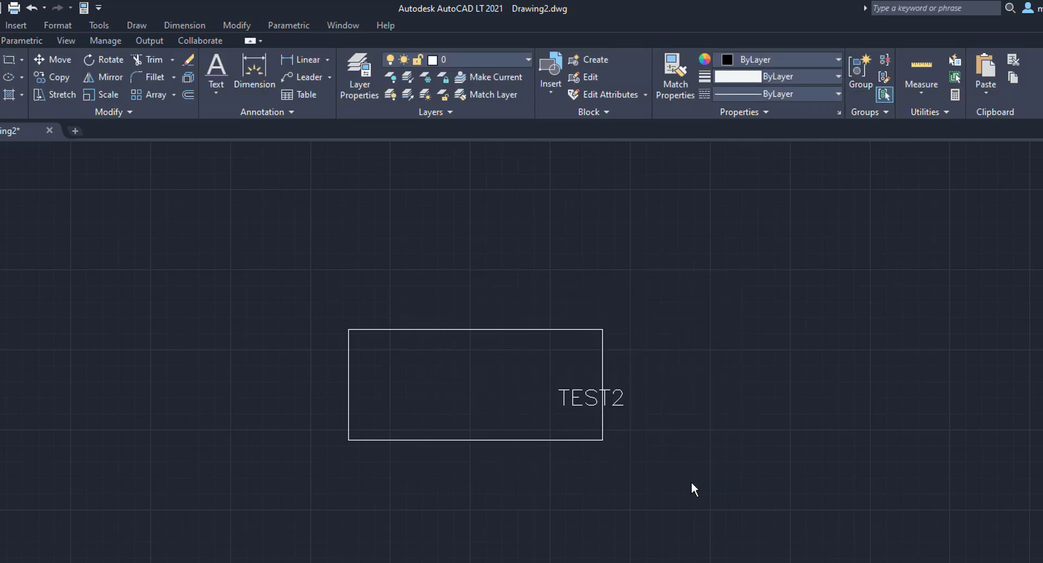
pyautogui.moveTo(691, 482)
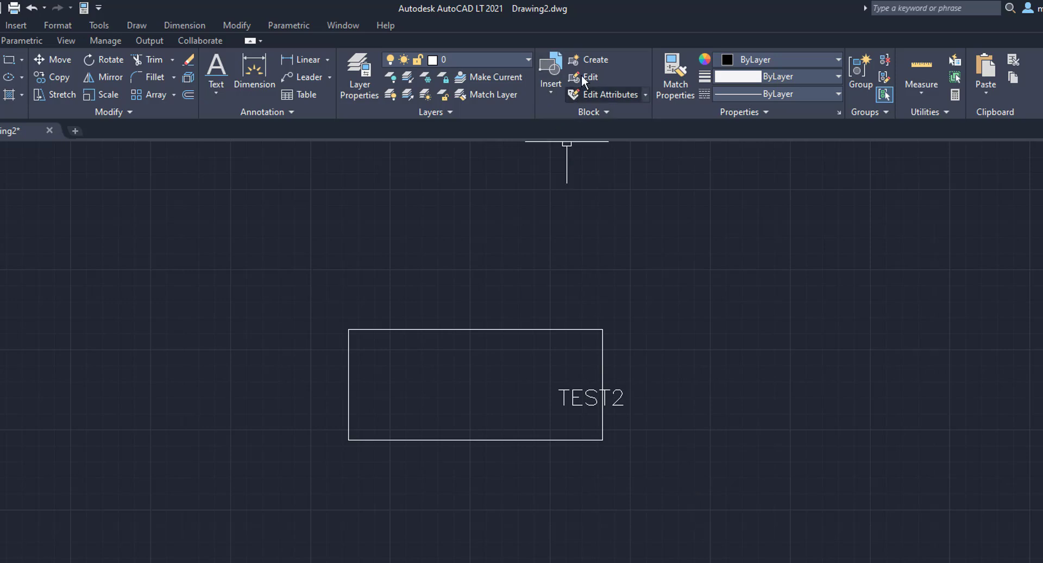
# Open the TEST2 block definition in the Block Editor
pyautogui.click(589, 77)
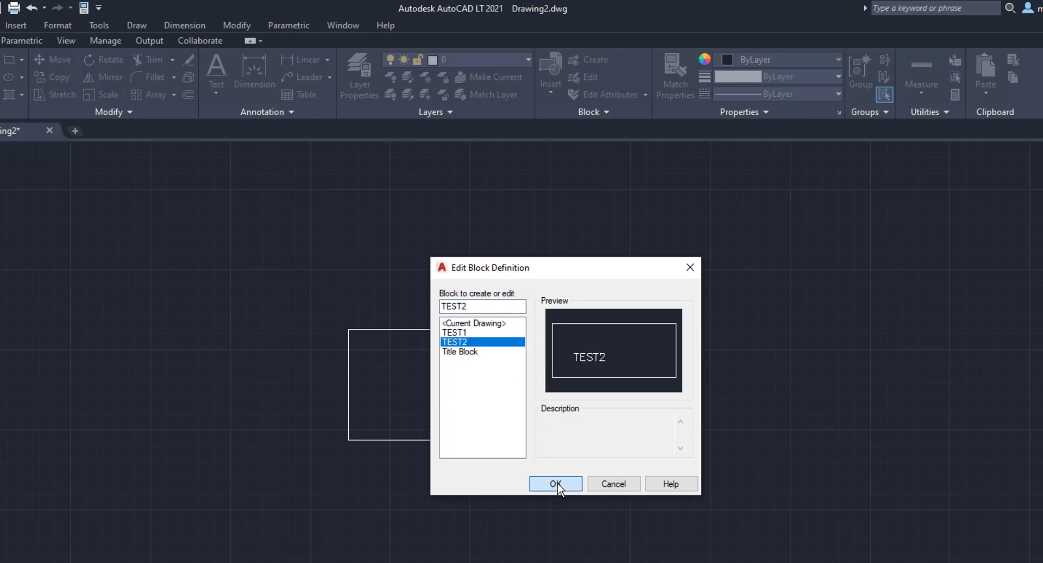
pyautogui.click(555, 483)
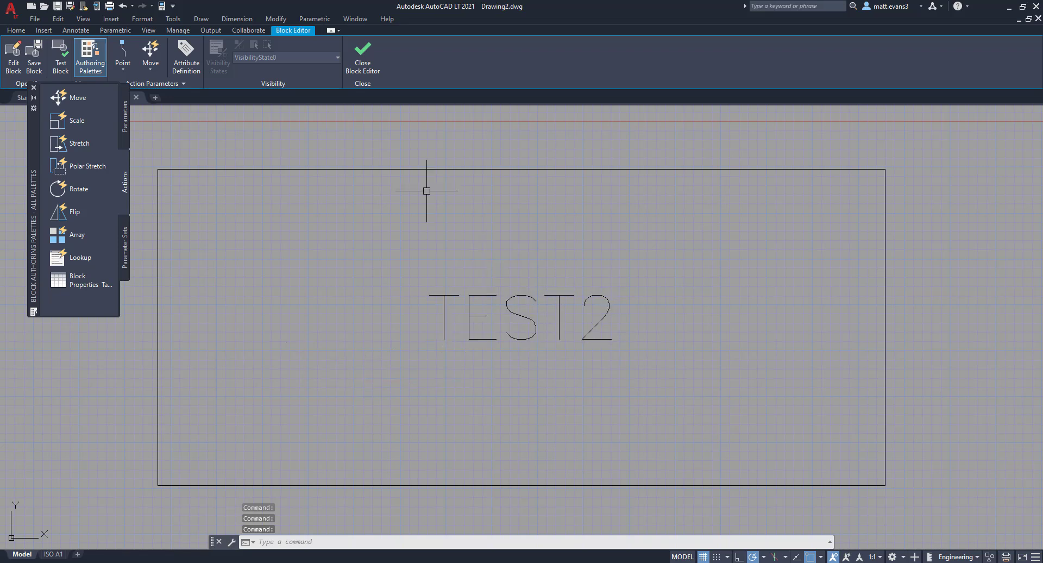
pyautogui.moveTo(362, 60)
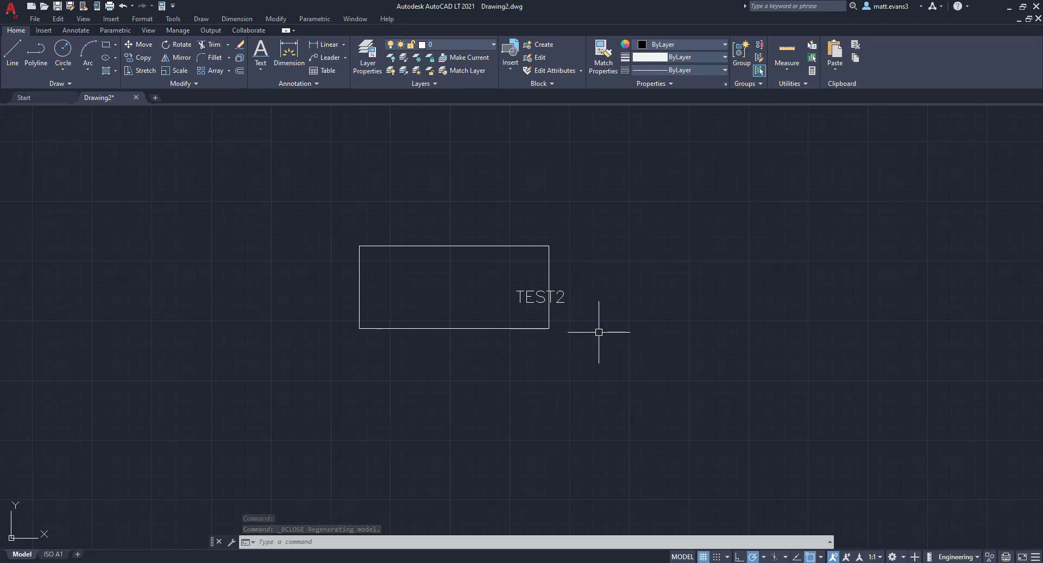
# Insert a second TEST2 block to the right with attribute value 'TEST2'
pyautogui.click(509, 72)
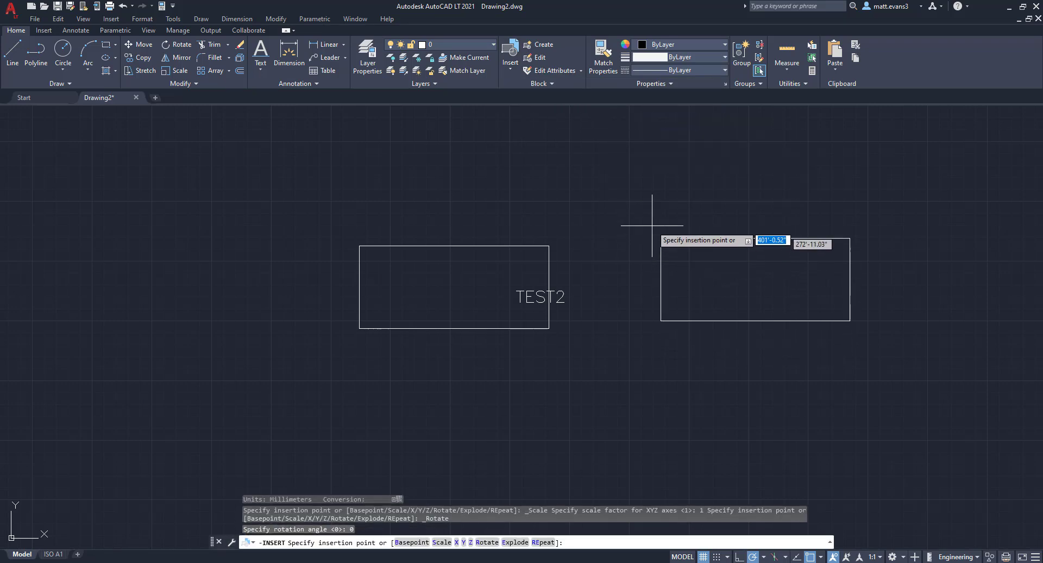
pyautogui.click(652, 220)
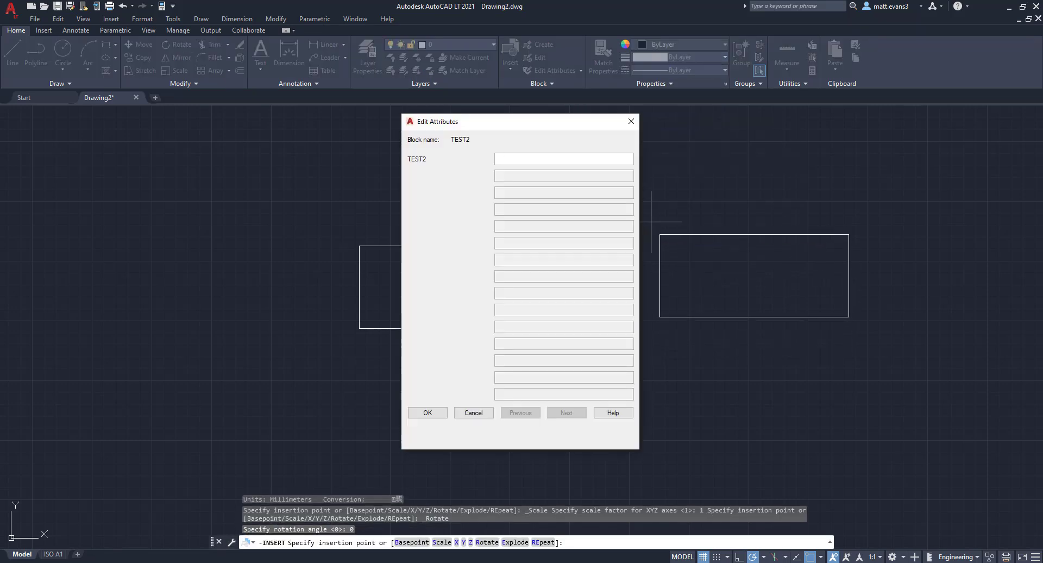
pyautogui.write('TEST2')
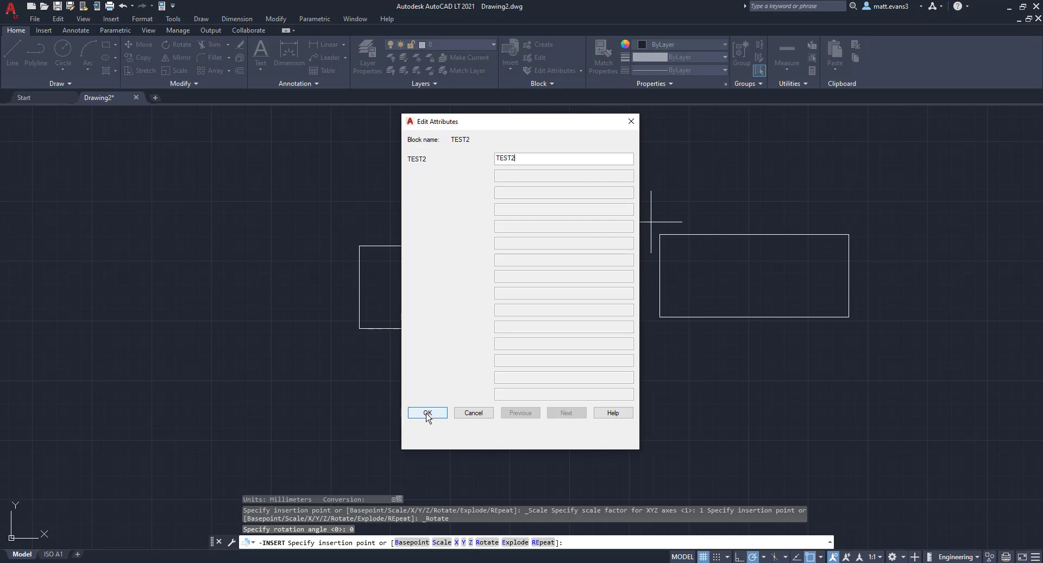
pyautogui.click(427, 413)
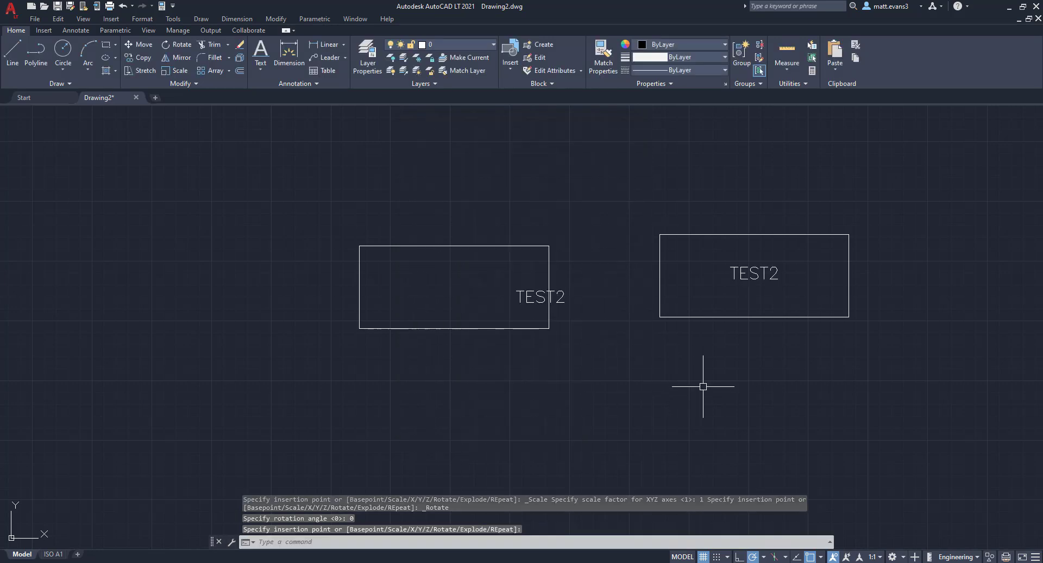